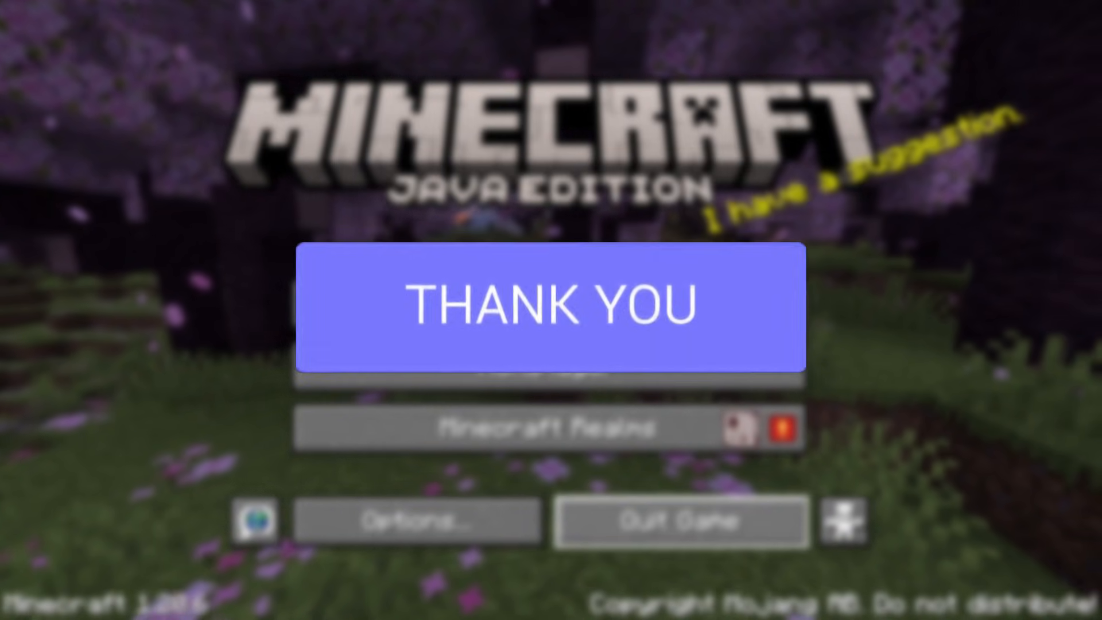
- Reach curseforge.com from the Google results and enter the Minecraft section
click(679, 522)
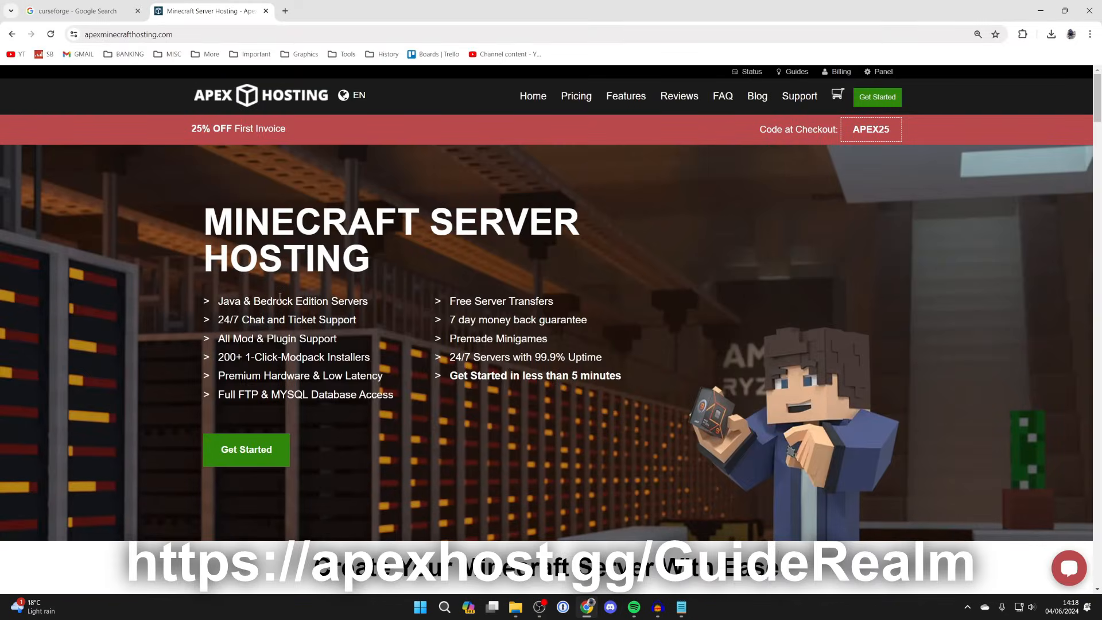
mouse_move(273, 288)
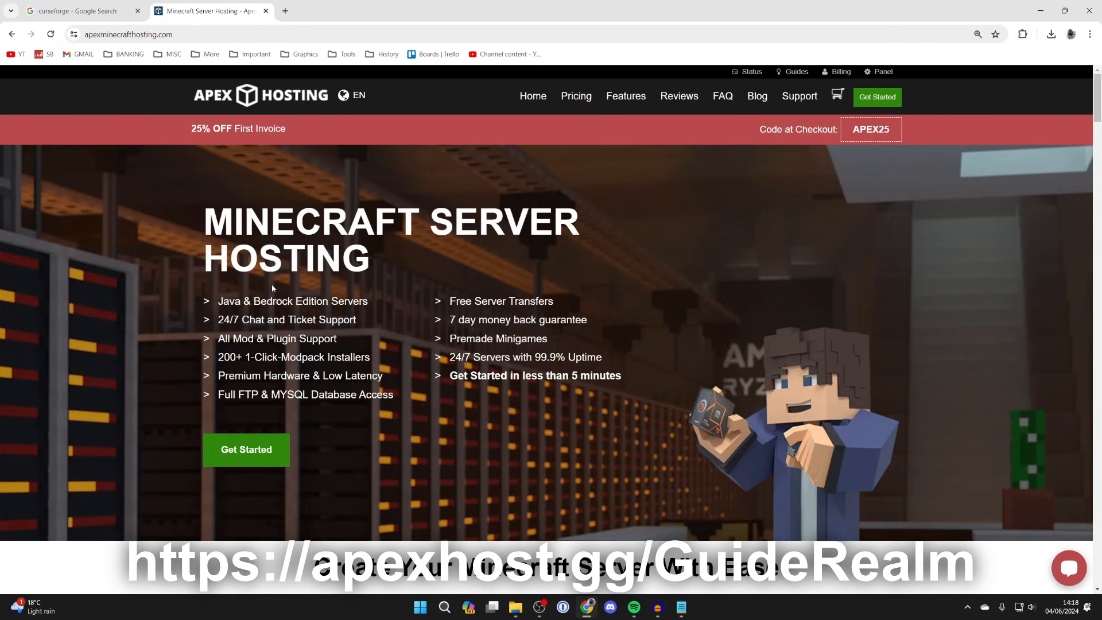
mouse_move(266, 269)
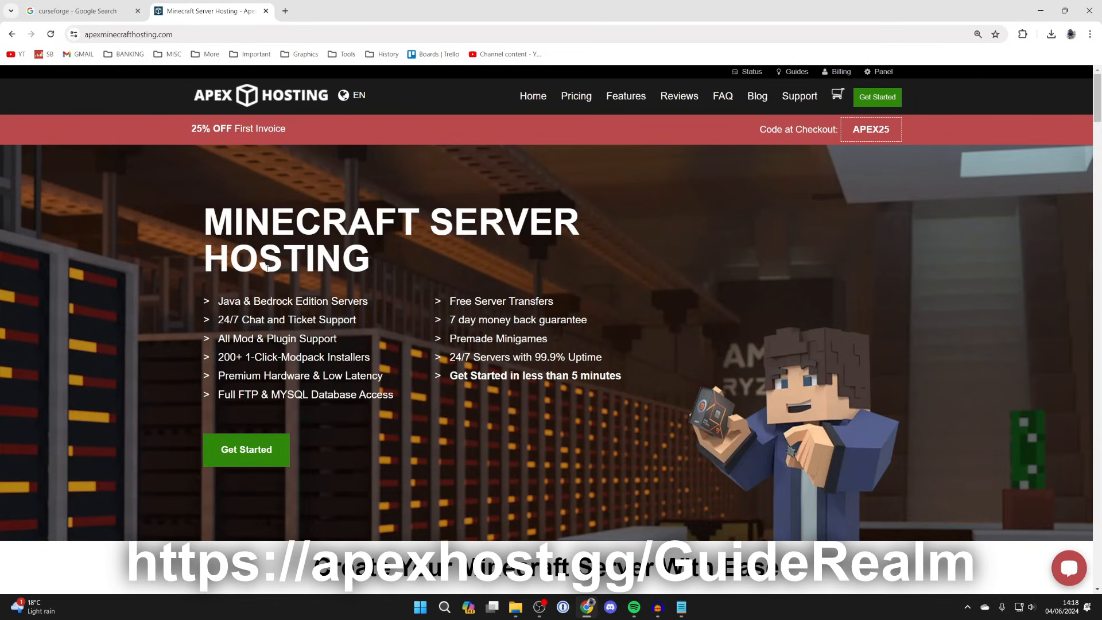
scroll(down, 3)
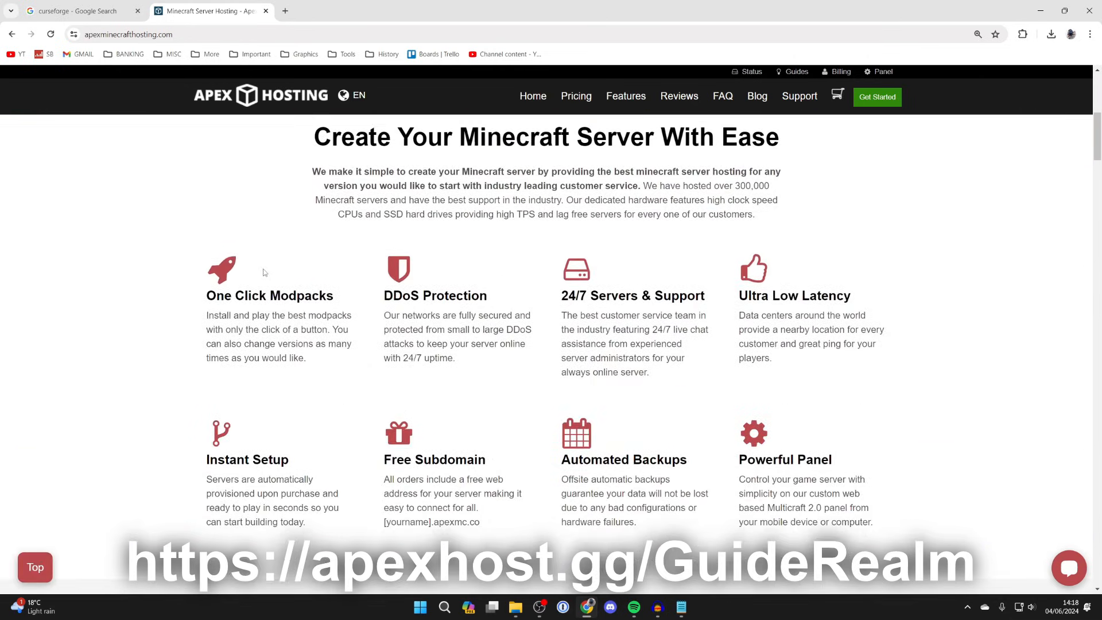
mouse_move(242, 295)
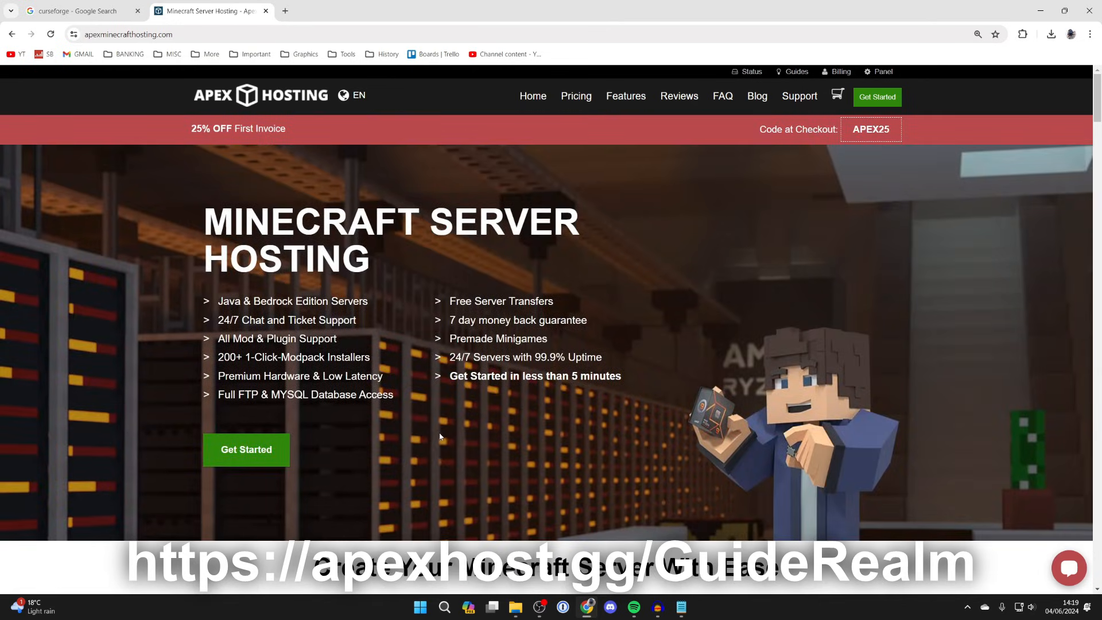
mouse_move(443, 420)
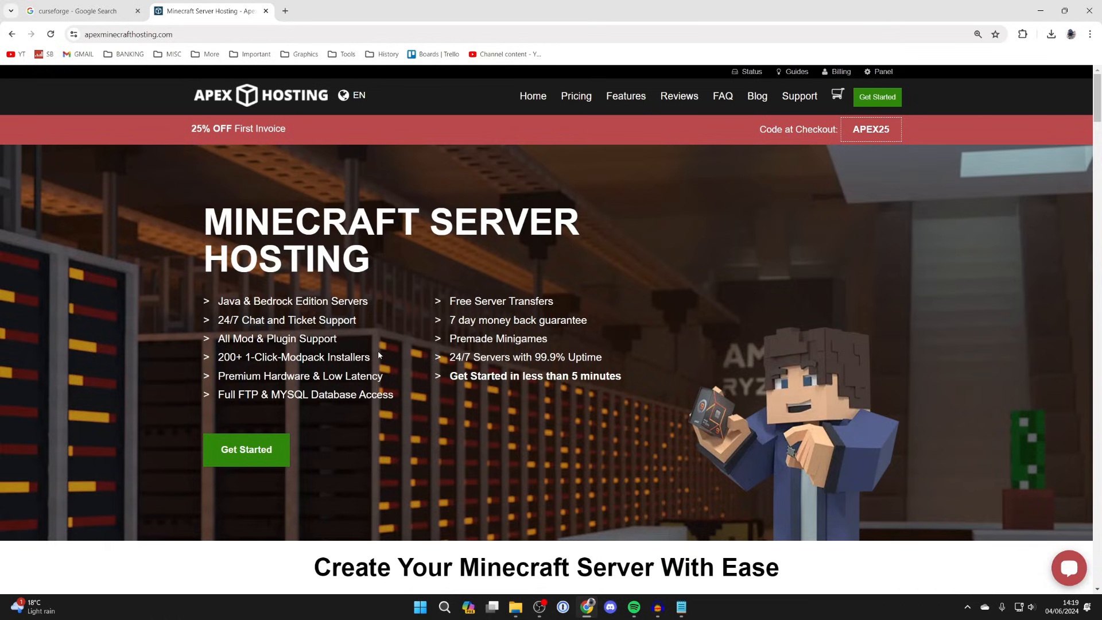
mouse_move(403, 406)
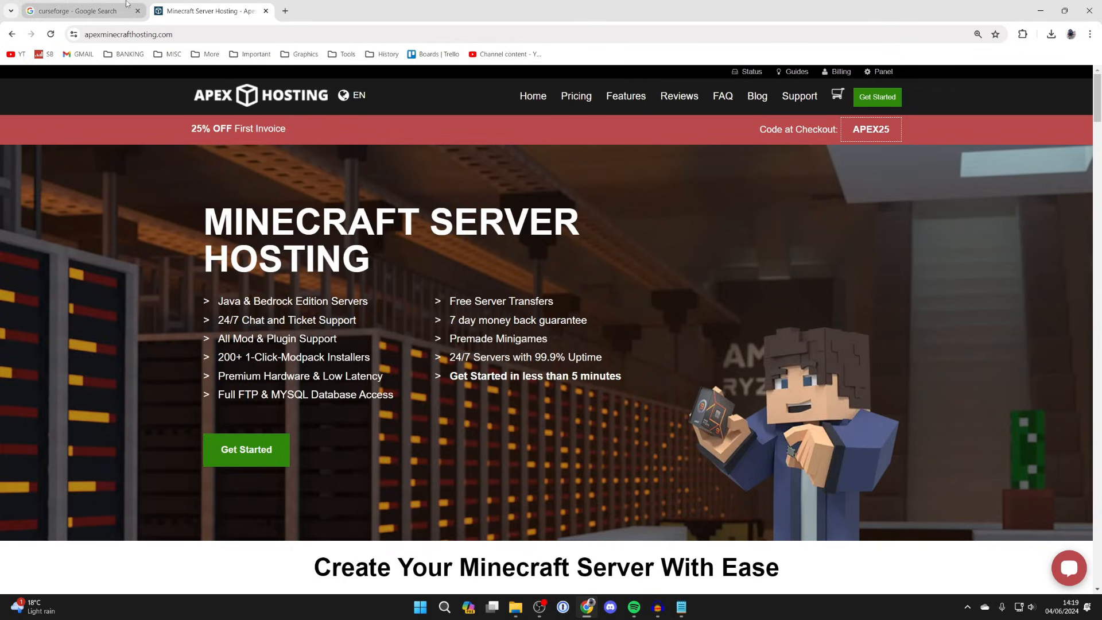
click(77, 10)
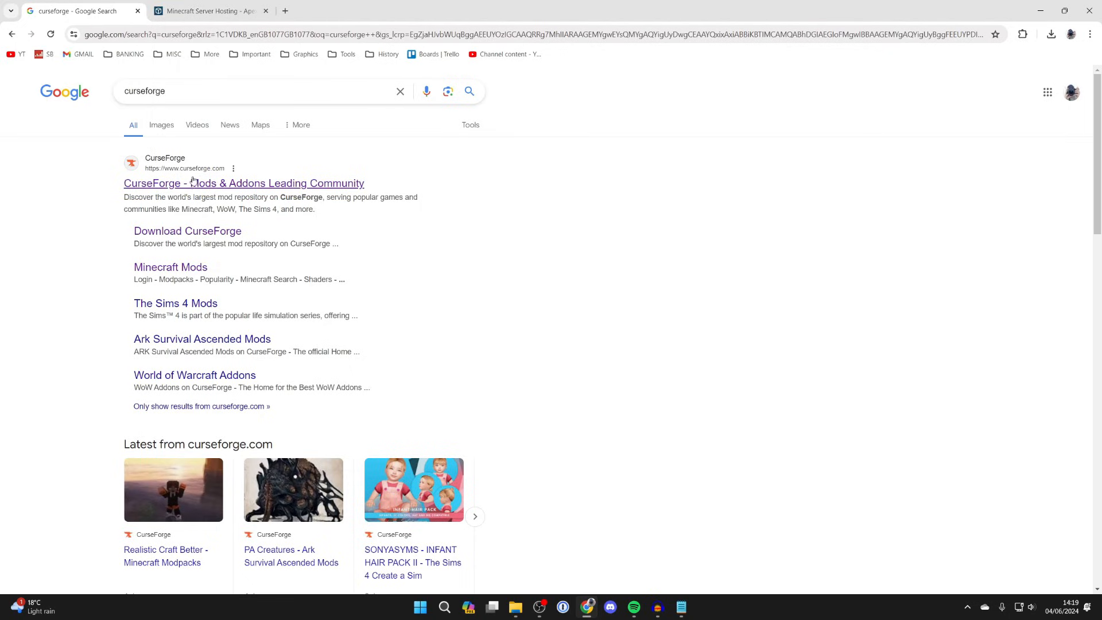
mouse_move(215, 194)
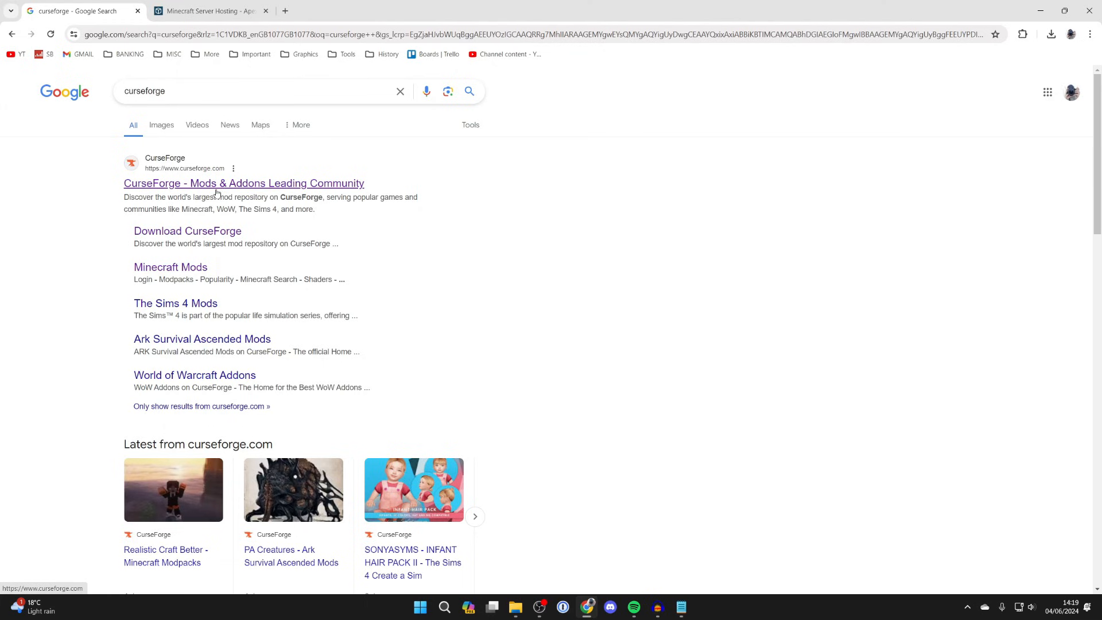
click(243, 183)
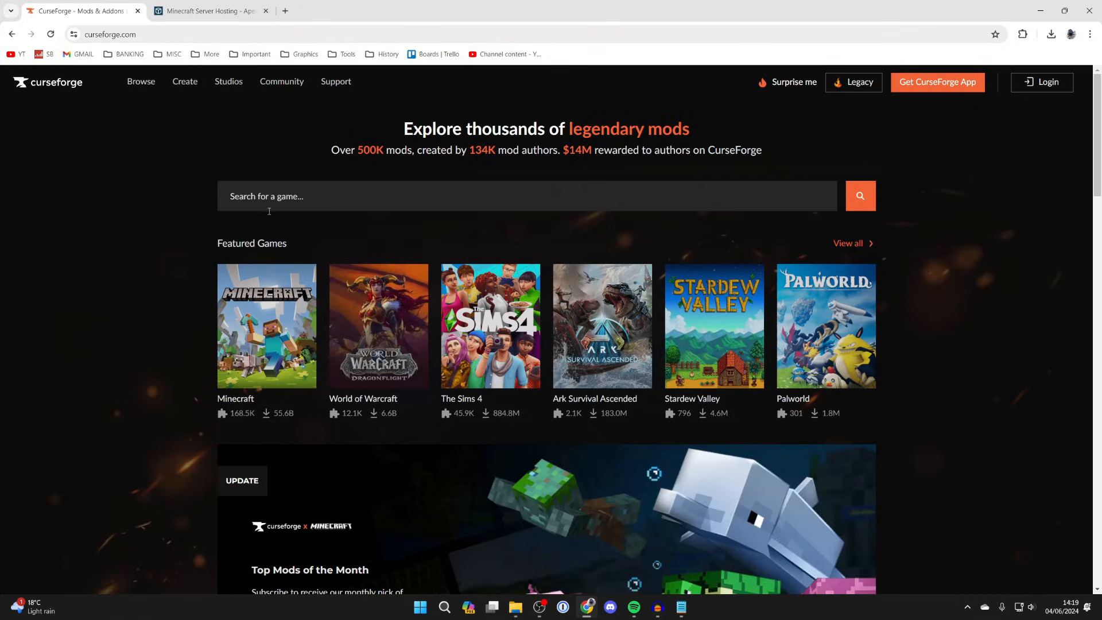
click(266, 325)
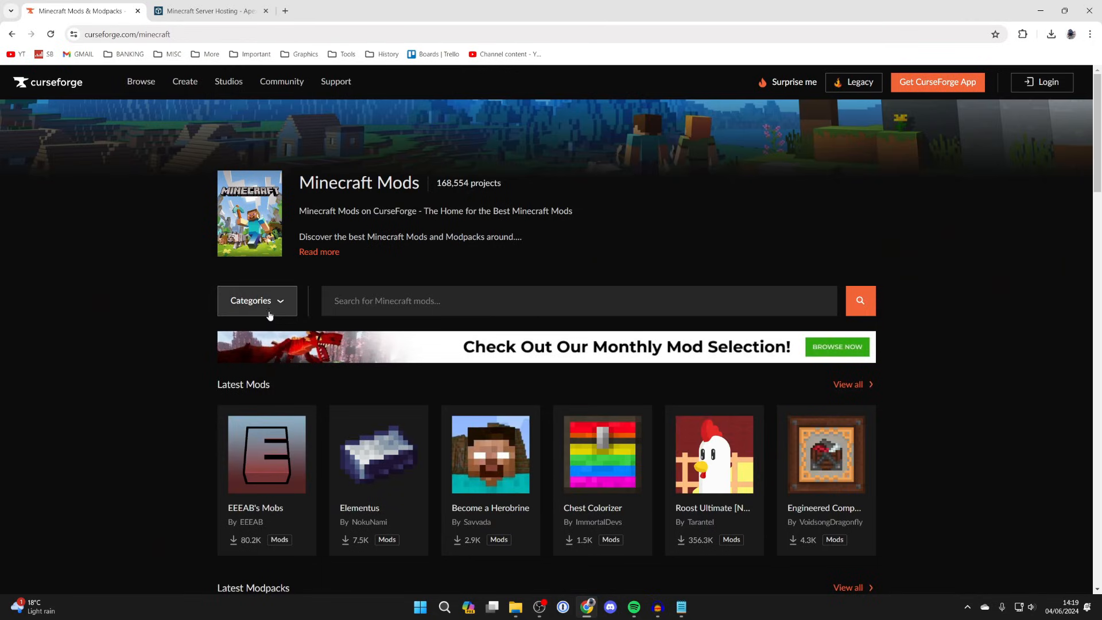
- Browse all Minecraft mods filtered to Fabric and open the JourneyMap project page
click(256, 299)
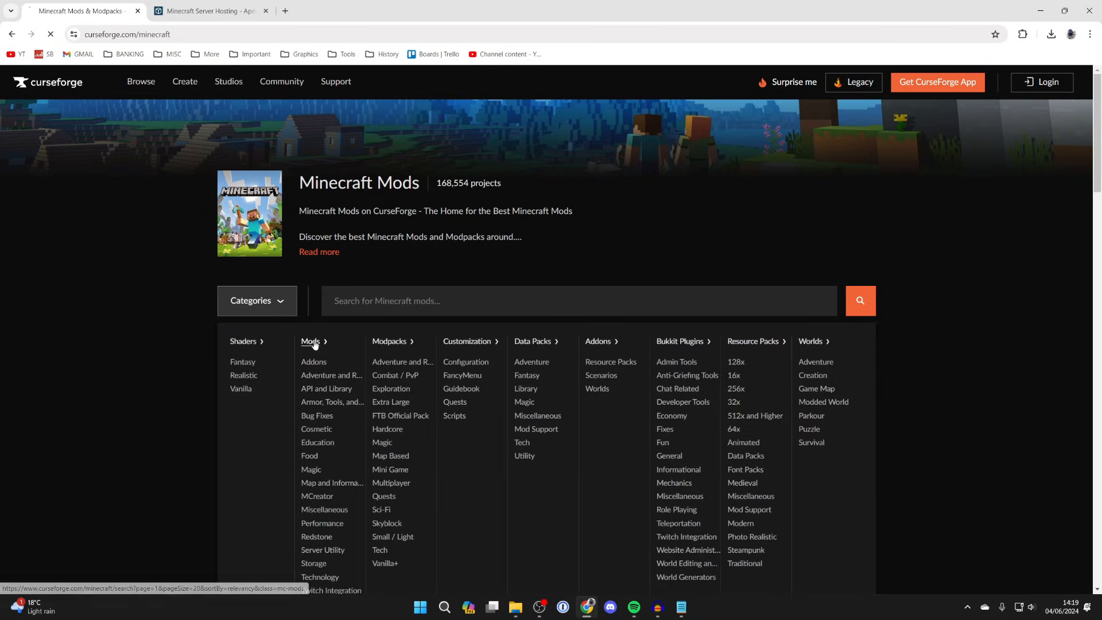
click(310, 342)
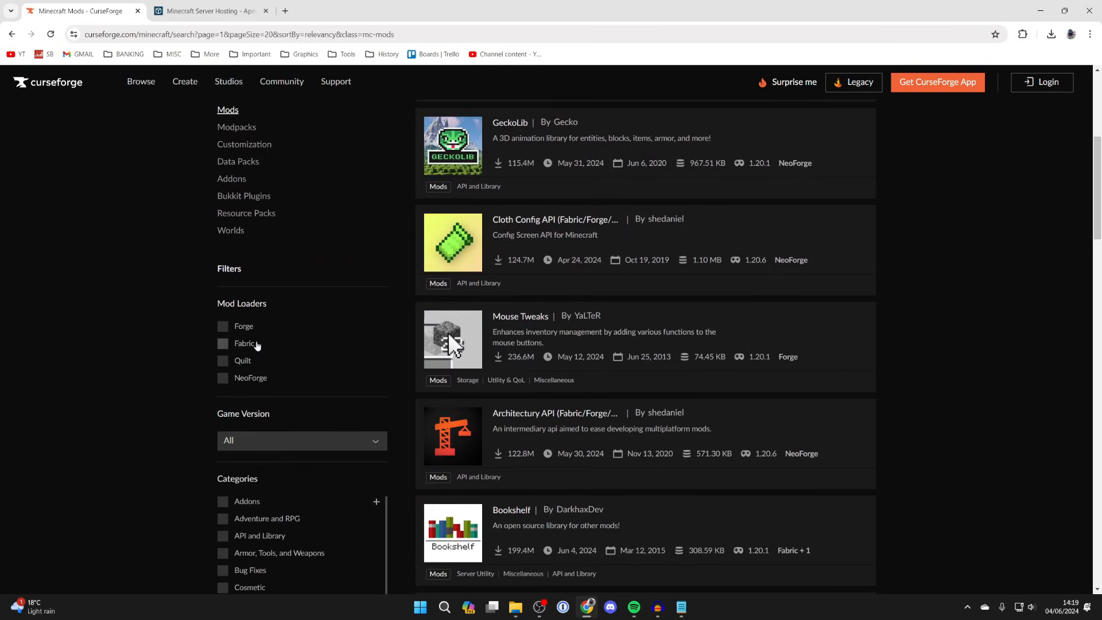
click(222, 344)
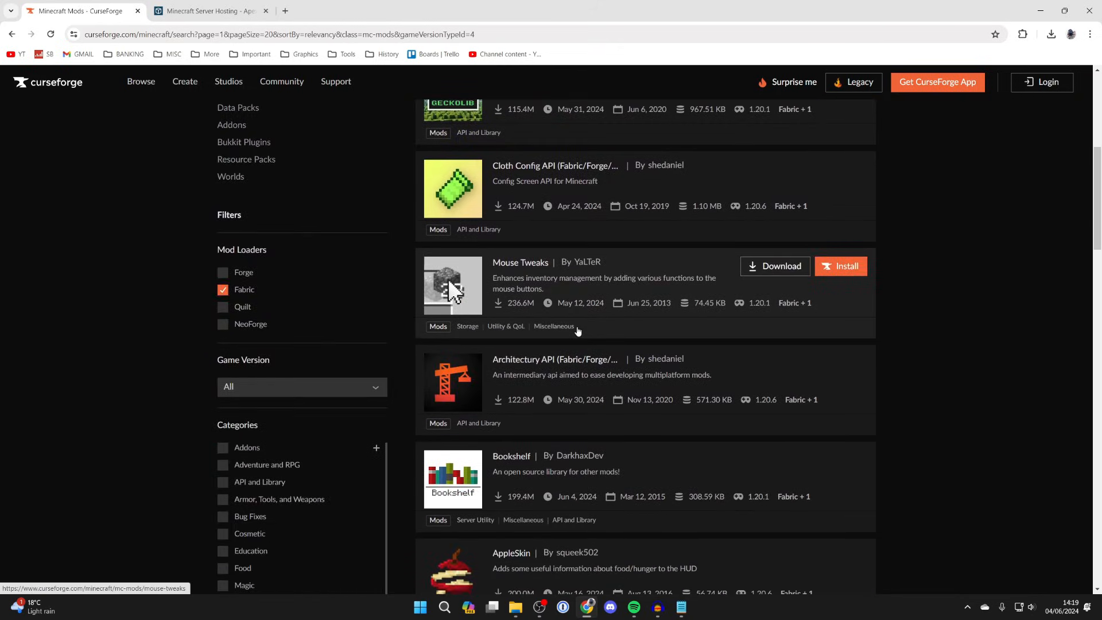
scroll(down, 3)
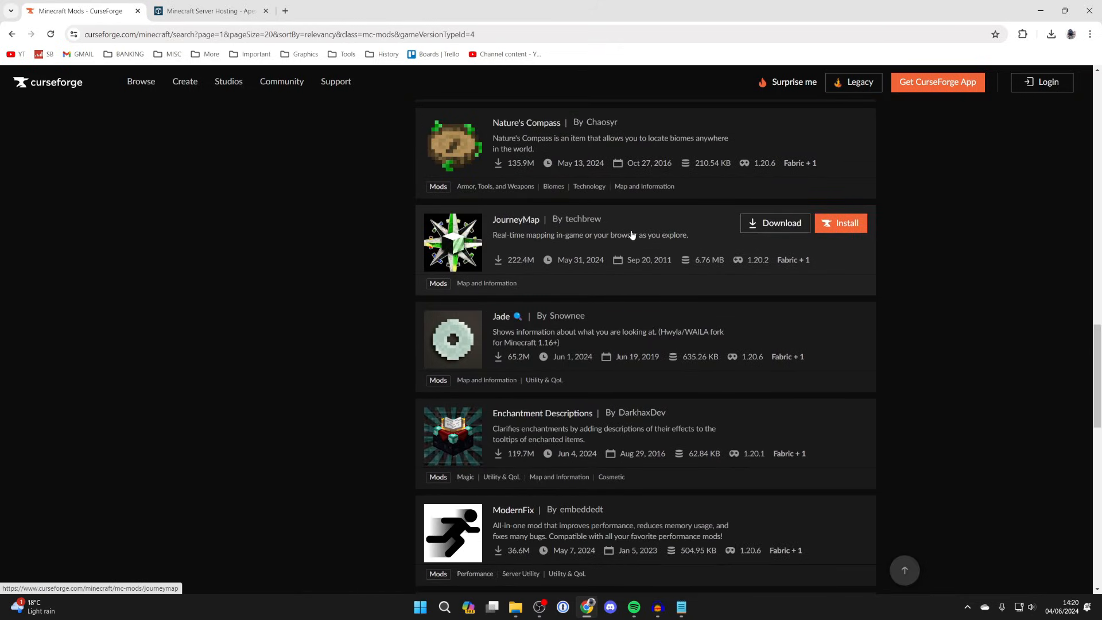
click(516, 218)
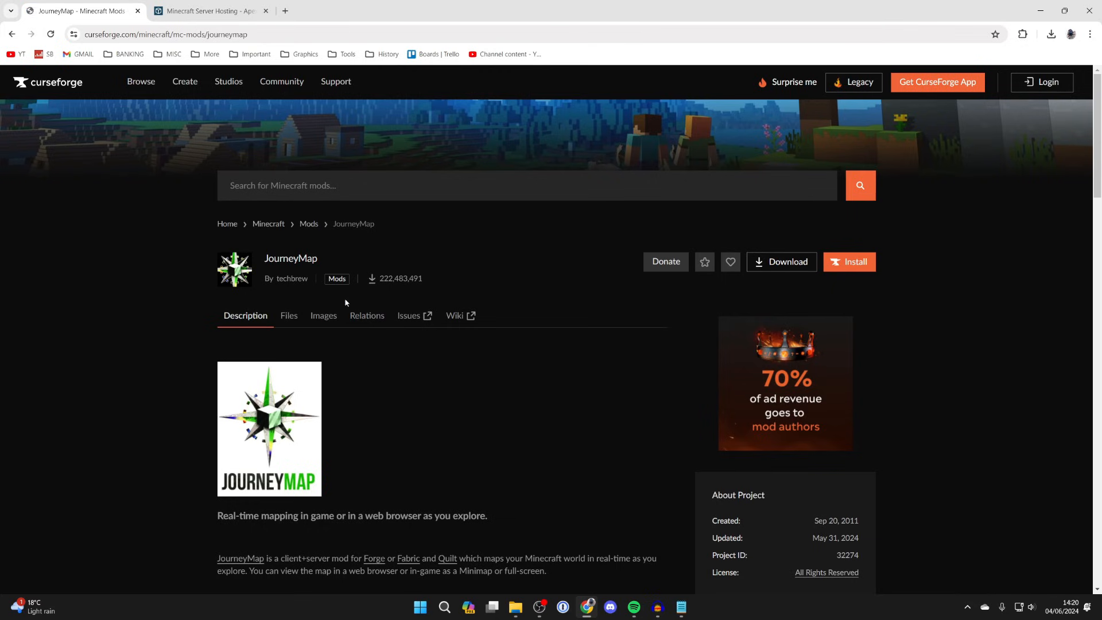
scroll(down, 3)
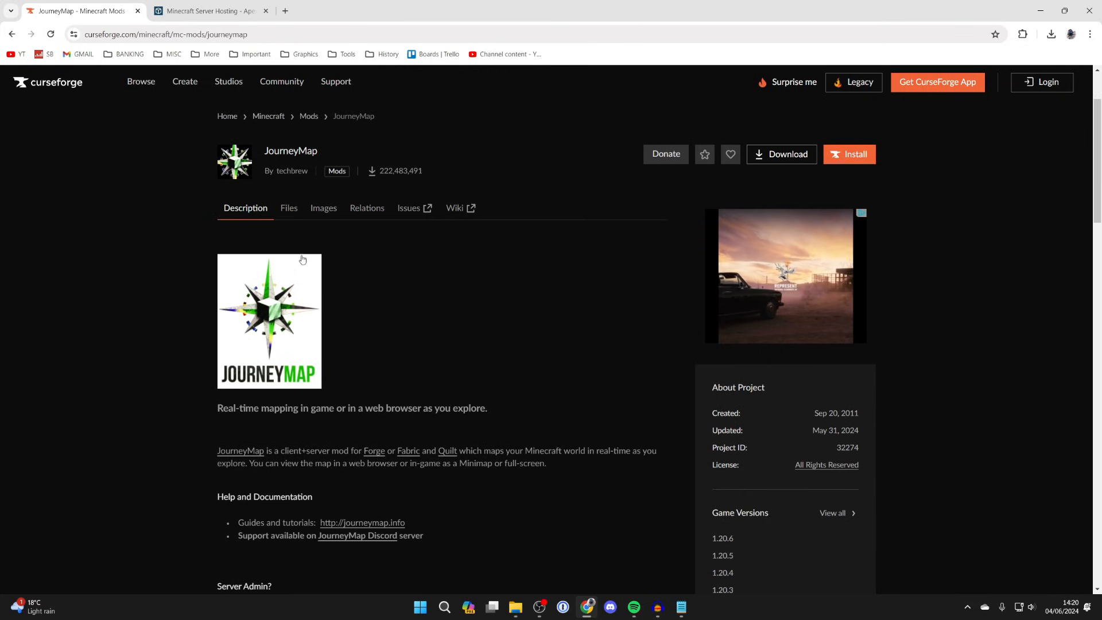
- Start a JourneyMap Fabric file download from the Files list and go back
click(288, 208)
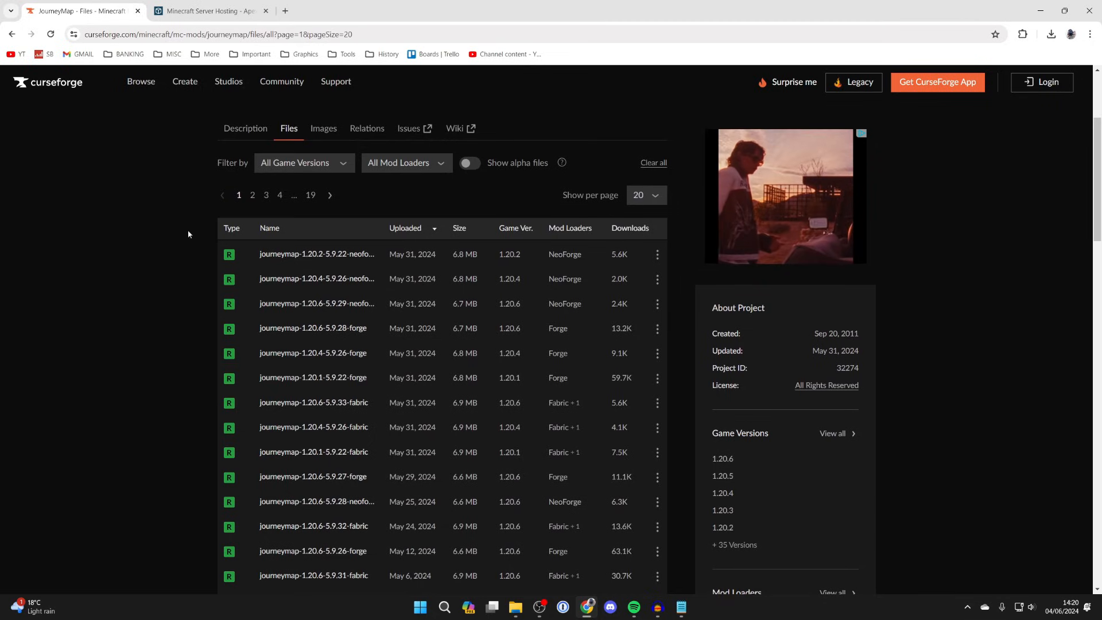
mouse_move(546, 363)
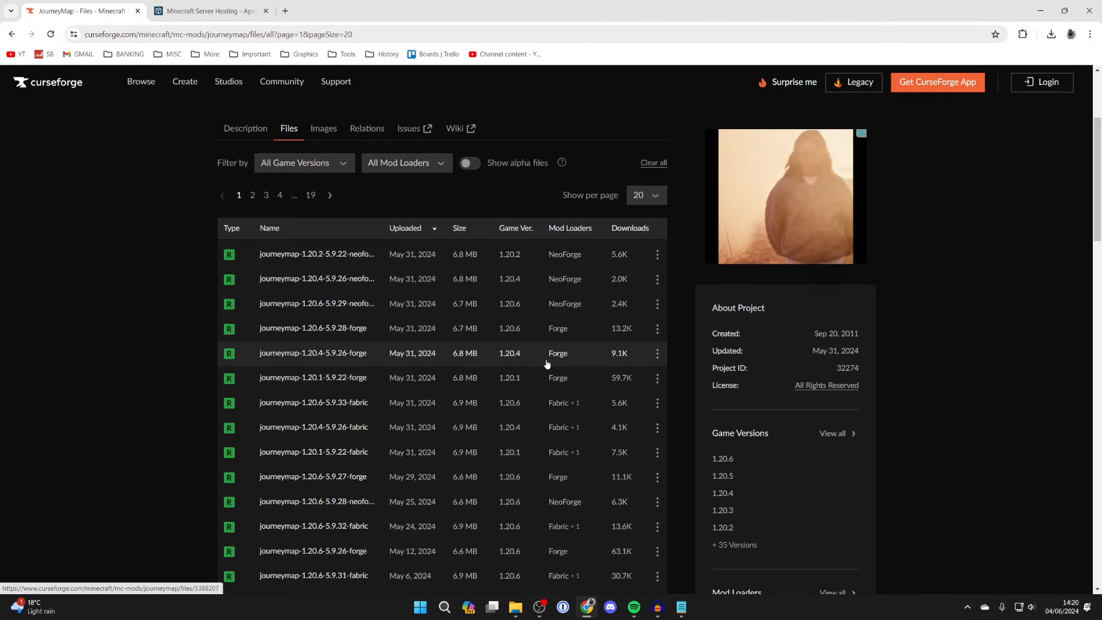
mouse_move(572, 403)
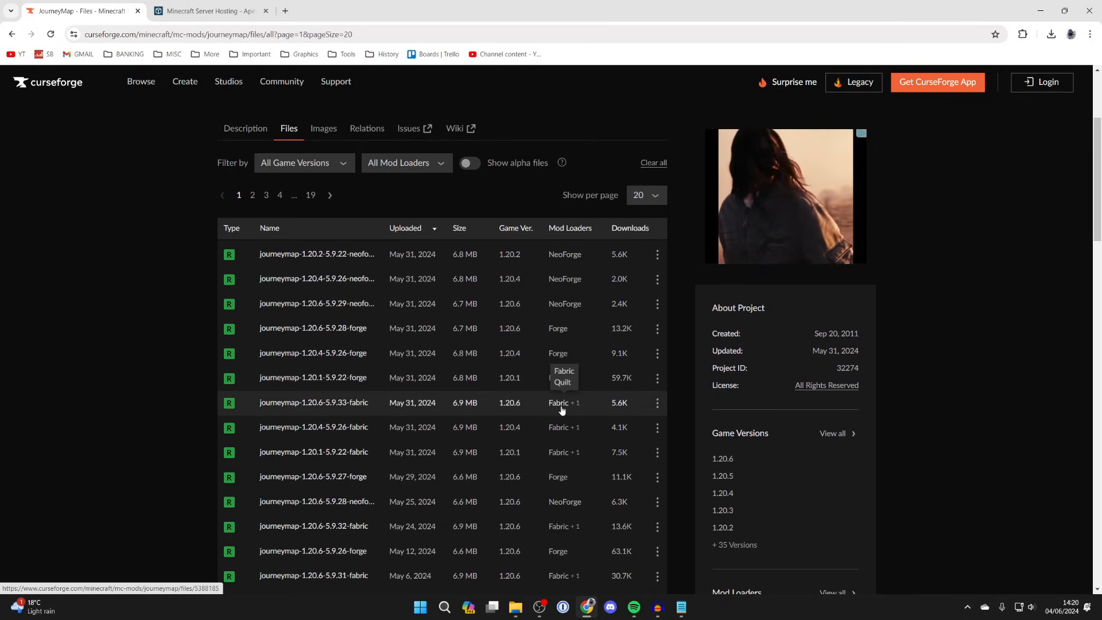
mouse_move(562, 337)
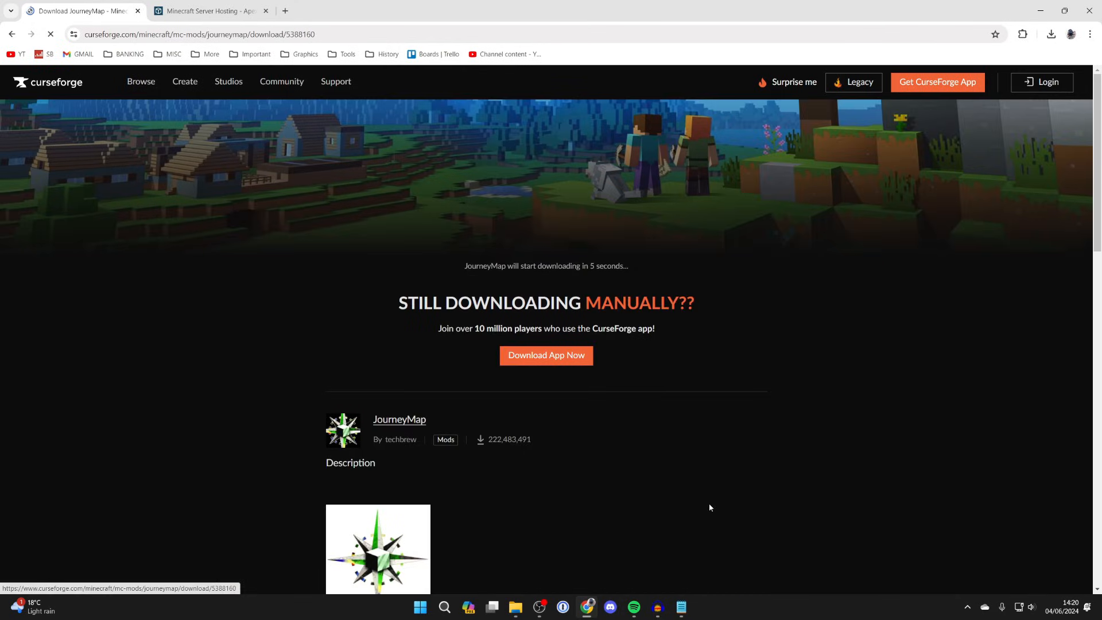
click(11, 33)
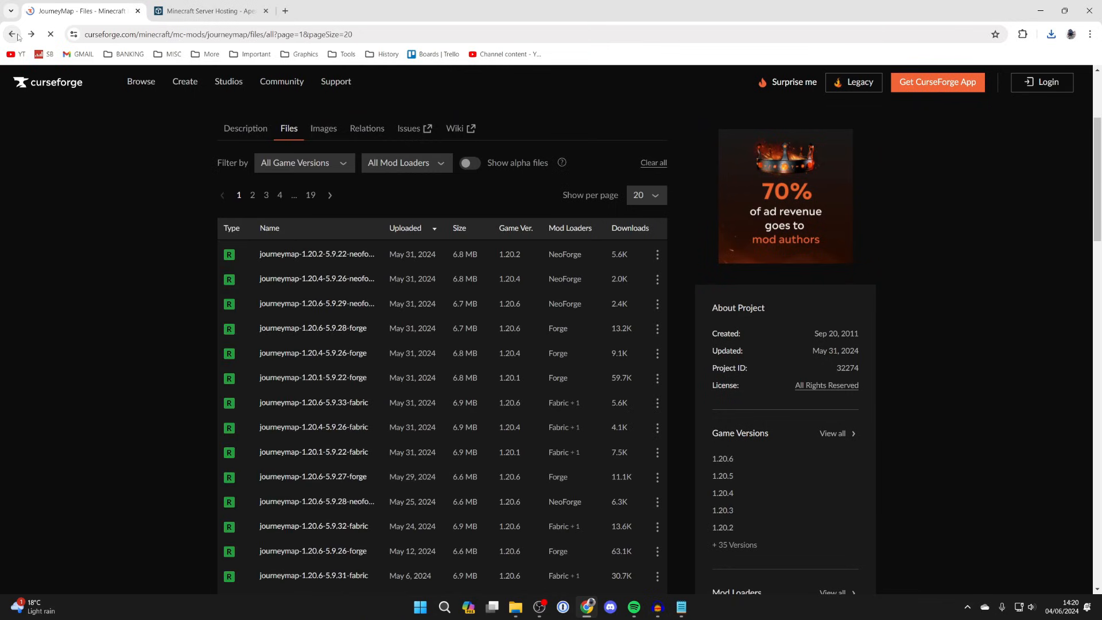
click(11, 33)
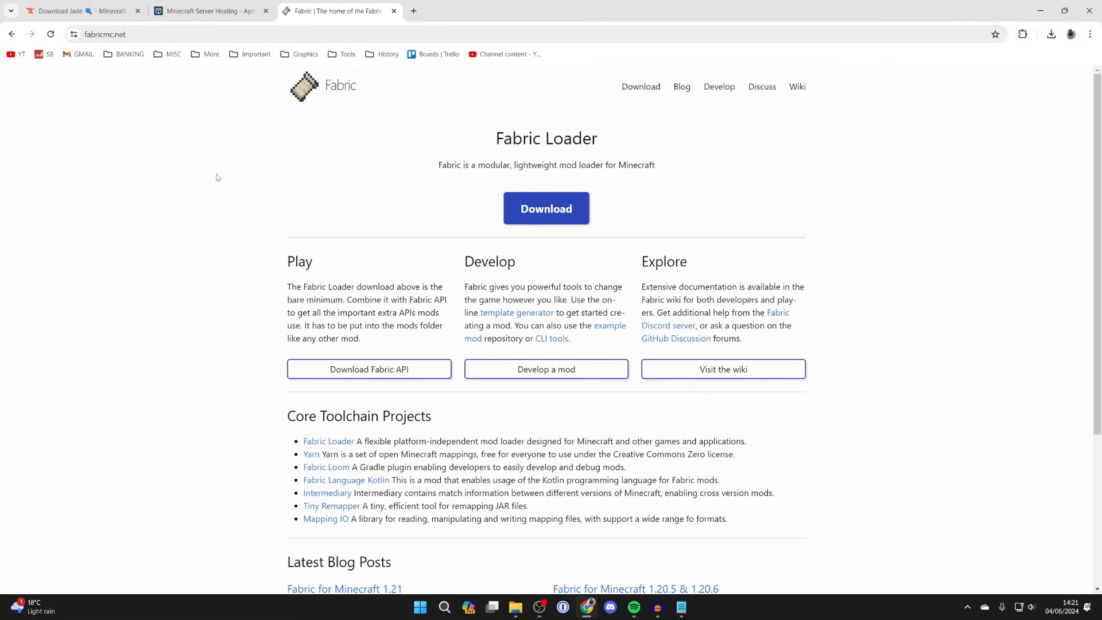
mouse_move(222, 177)
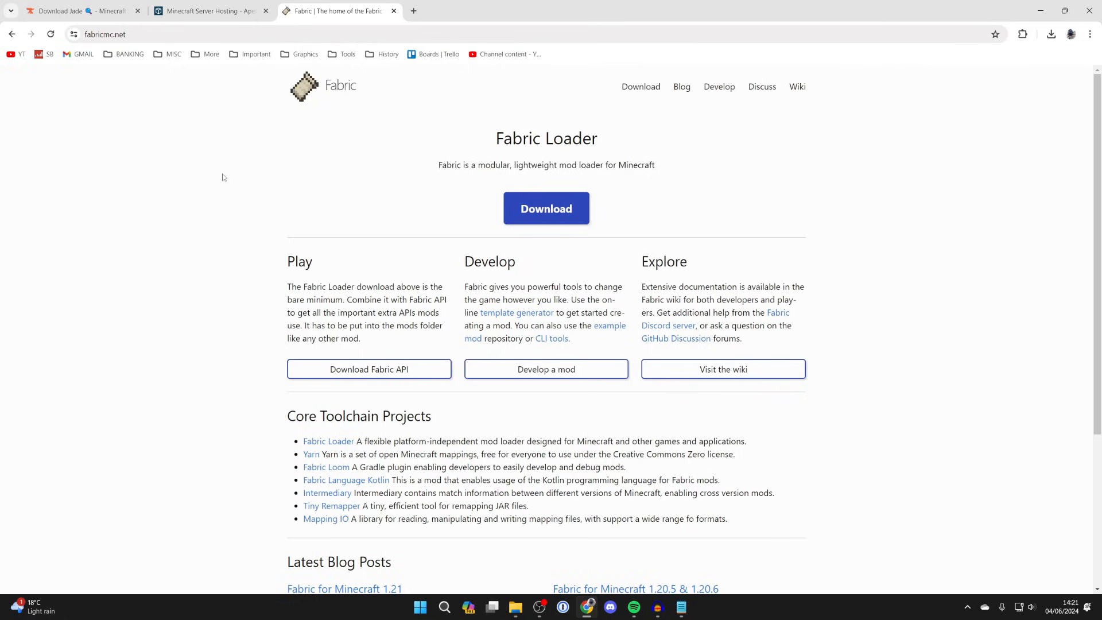
- Download fabric-installer-1.0.1.exe via 'Download for Windows' on fabricmc.net
click(547, 208)
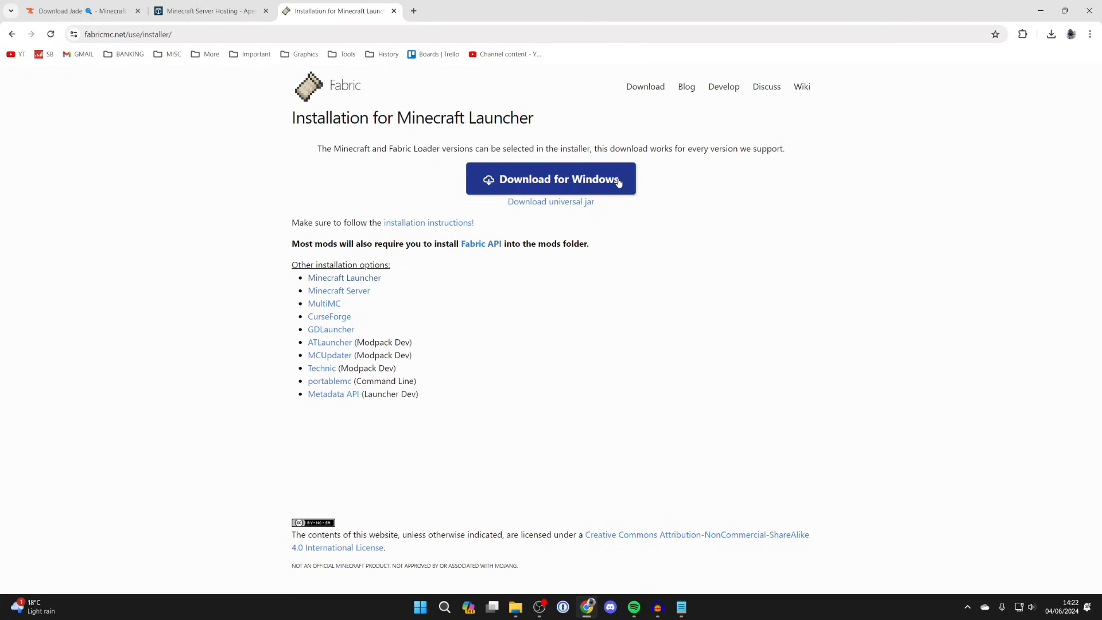
click(550, 179)
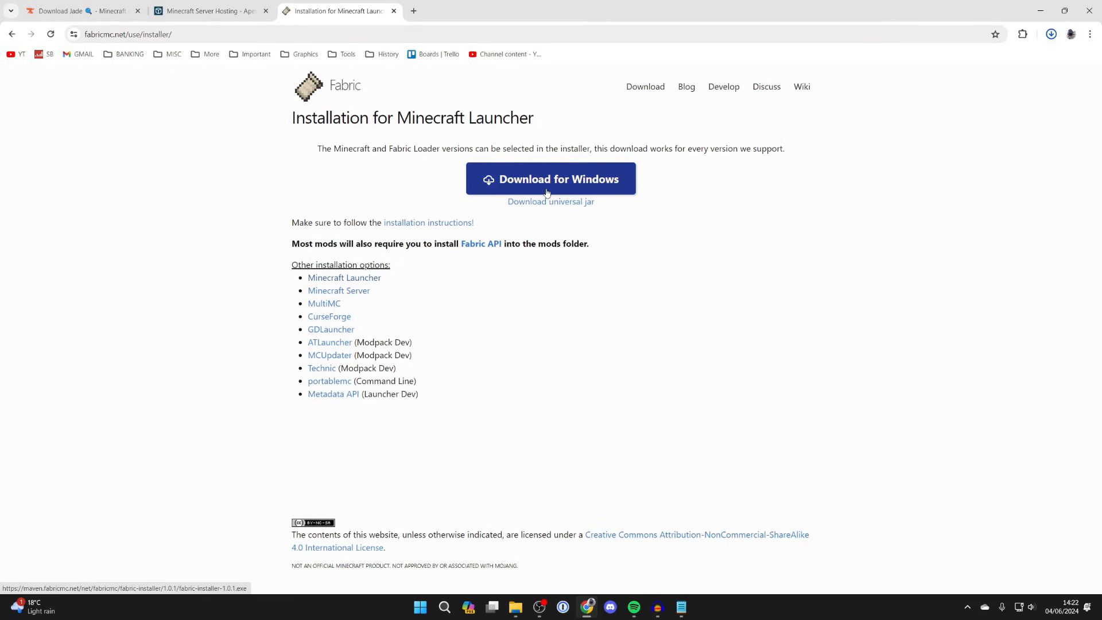
click(550, 179)
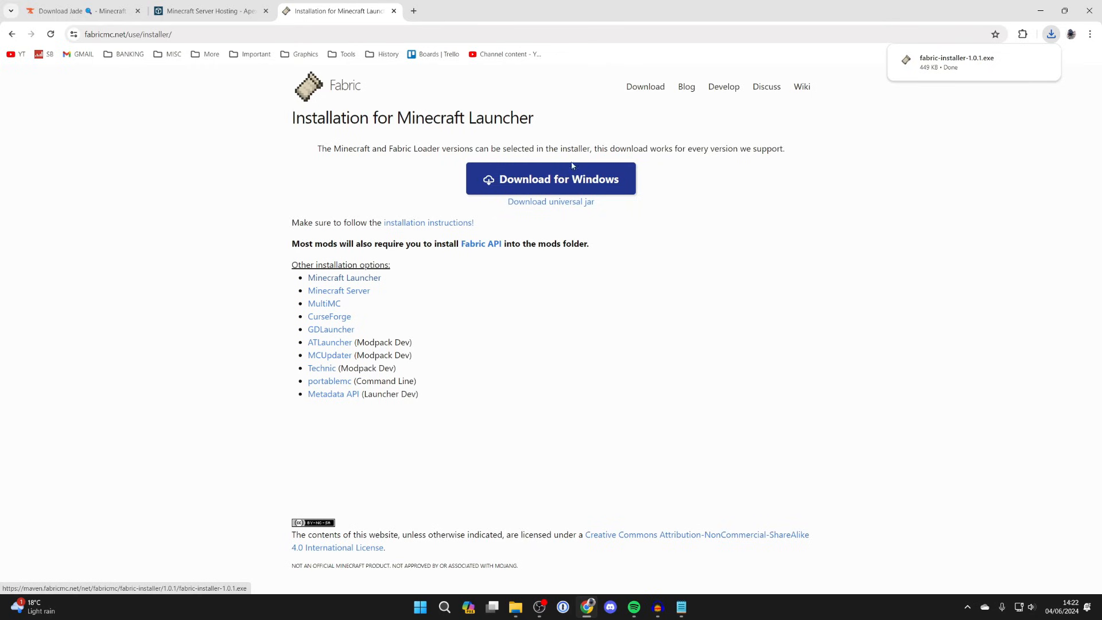
mouse_move(481, 243)
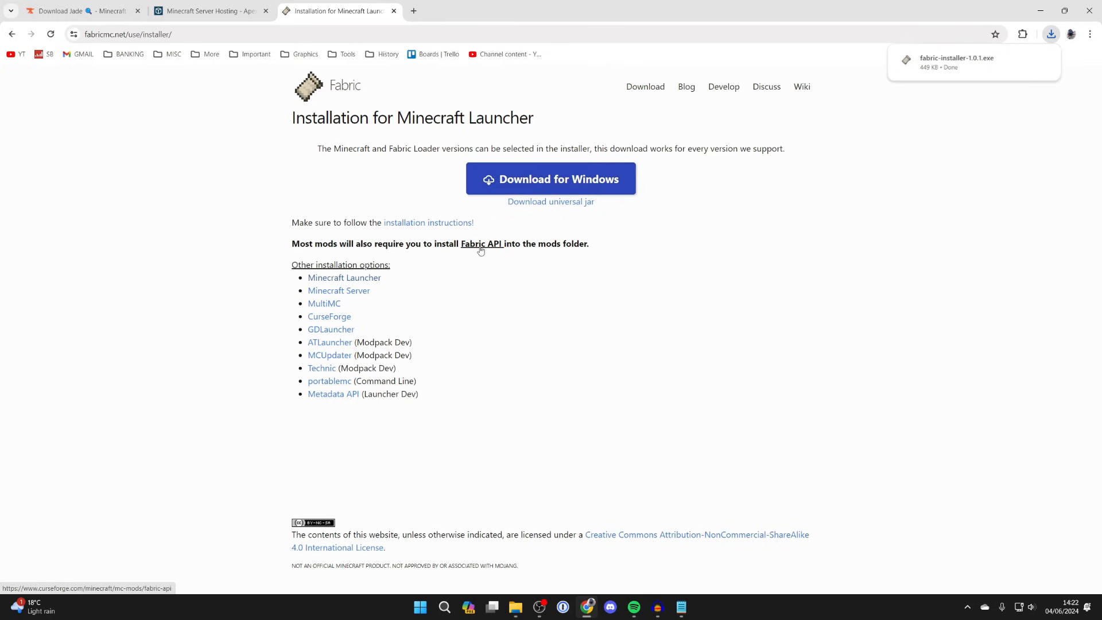
- Download the [1.20.1] Fabric API 0.92.2 file from the Fabric API Files list
click(482, 244)
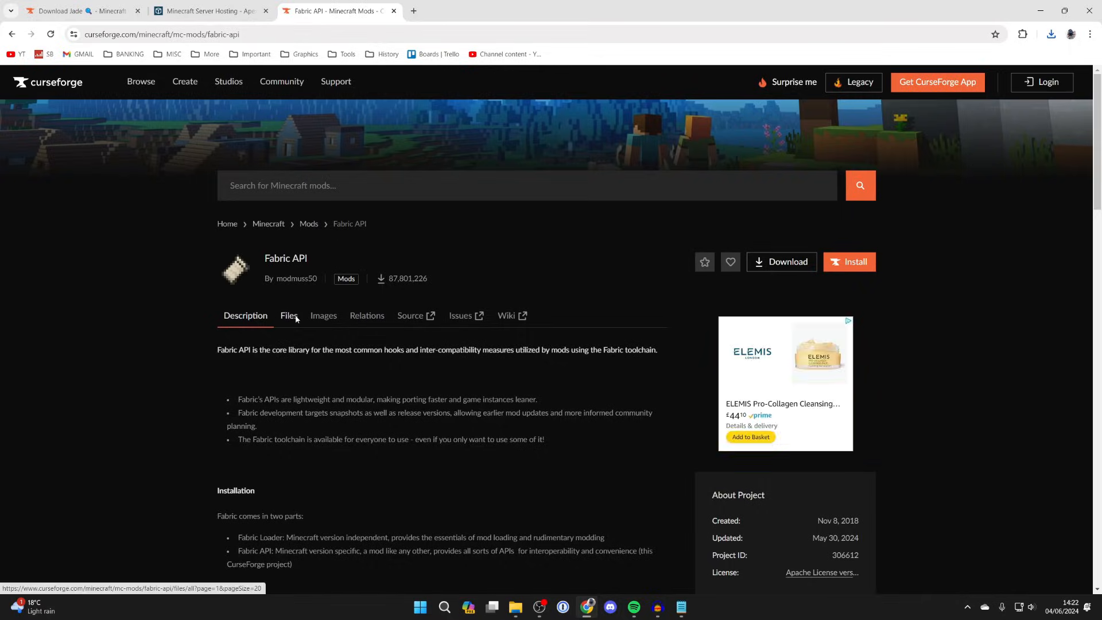
click(288, 314)
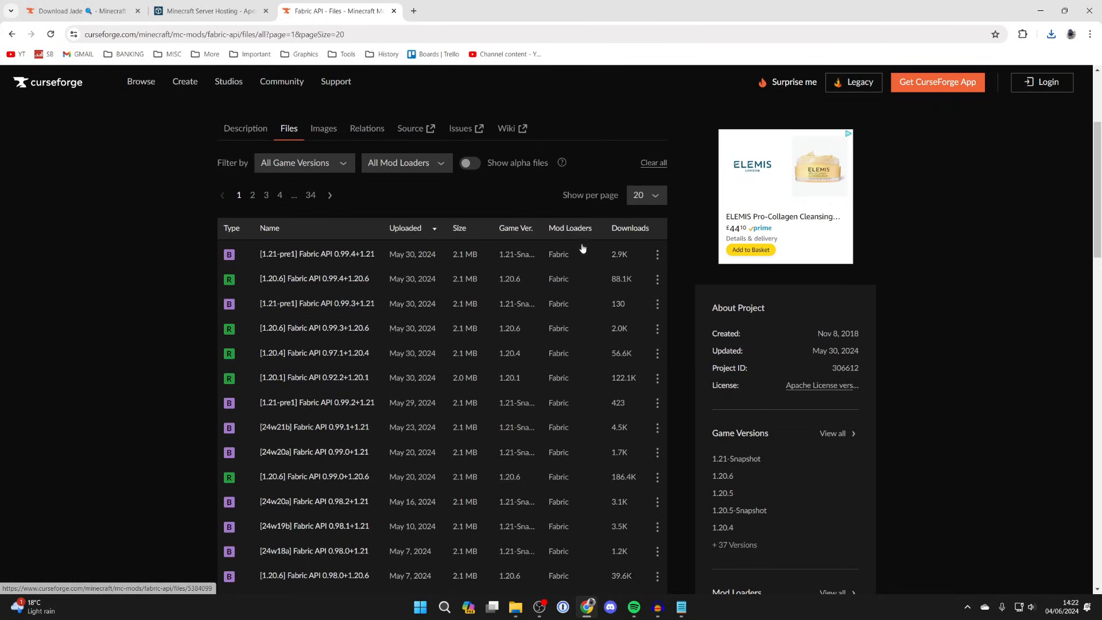
mouse_move(568, 378)
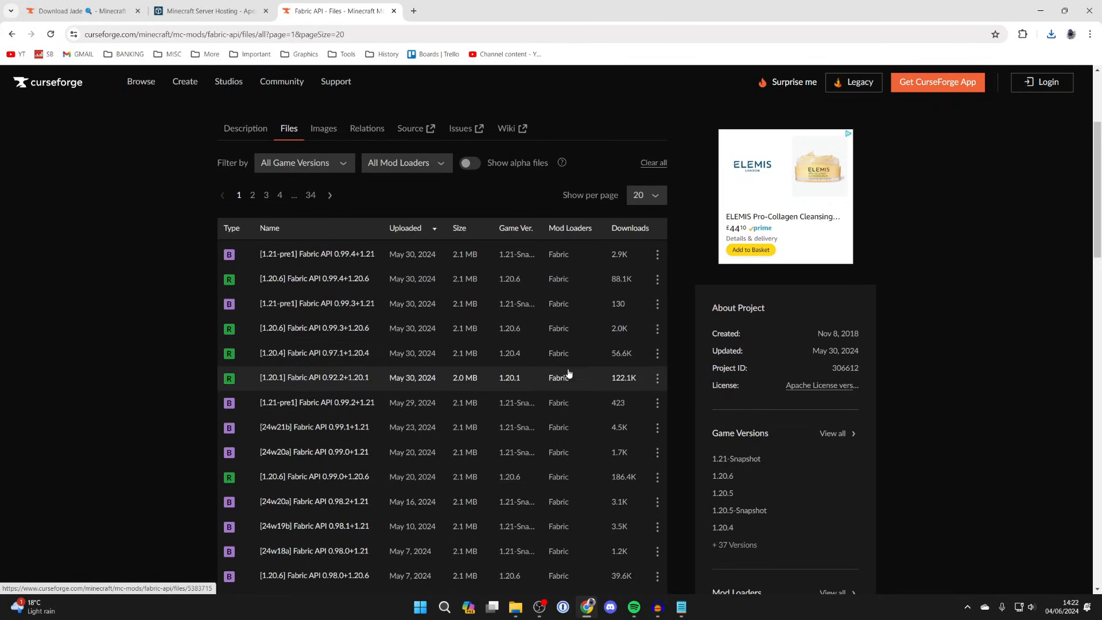
mouse_move(516, 380)
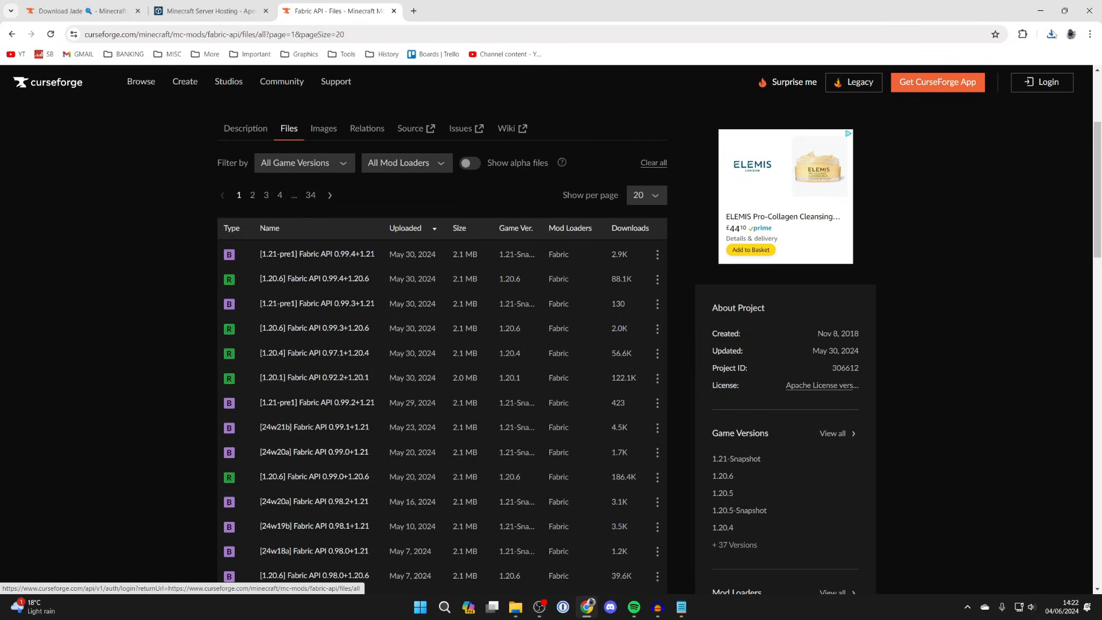
click(657, 378)
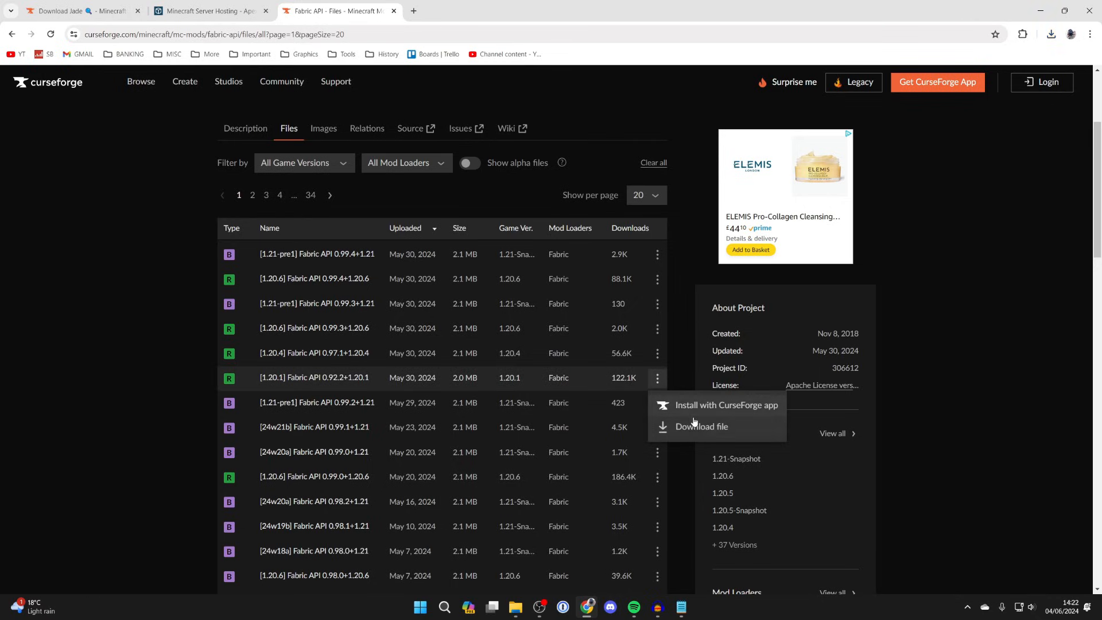
click(700, 426)
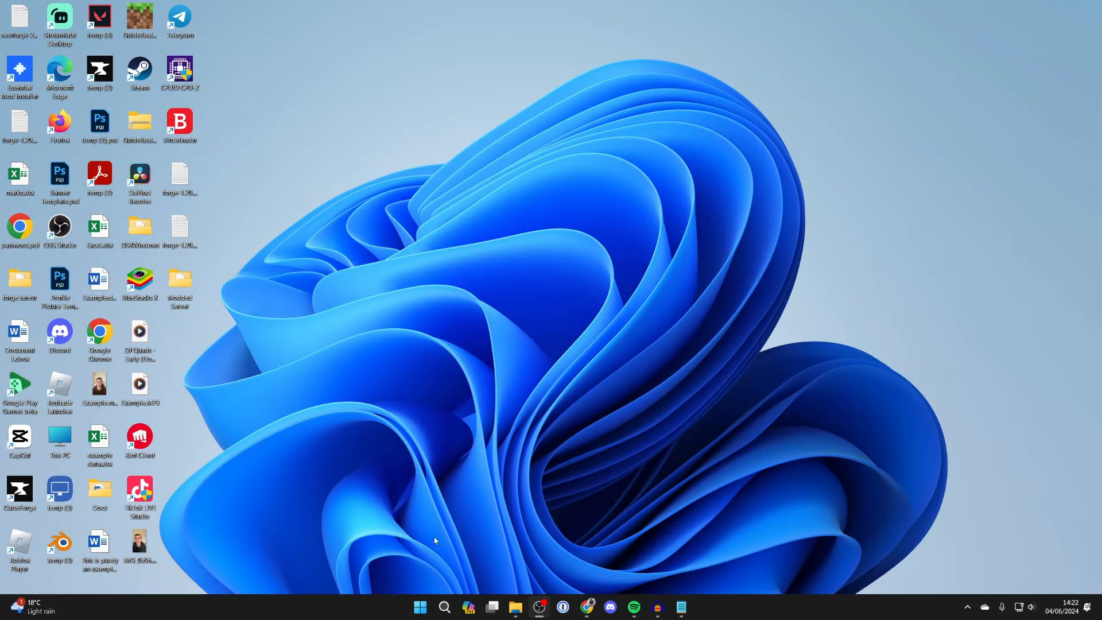
mouse_move(544, 576)
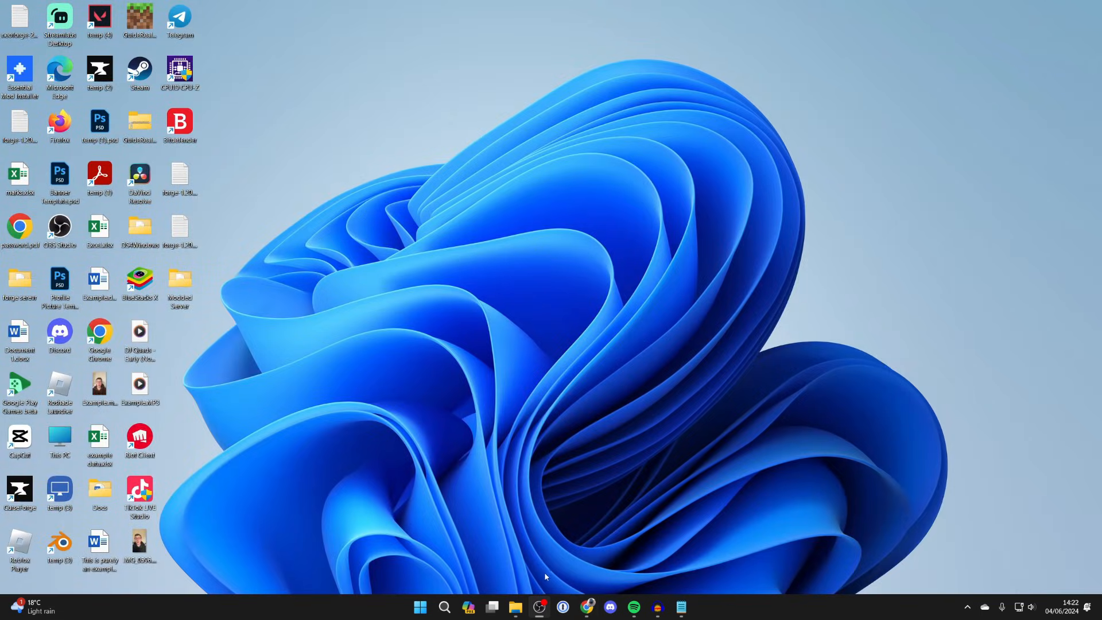
- Move the Fabric installer, Fabric API, Jade and JourneyMap downloads onto the desktop
click(515, 611)
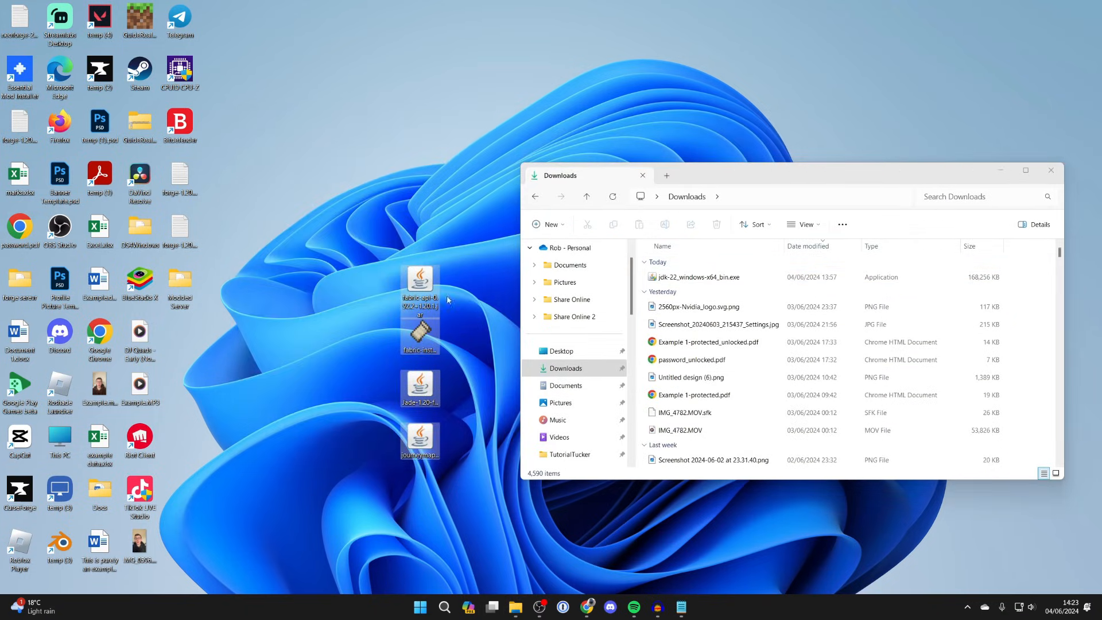
click(1050, 170)
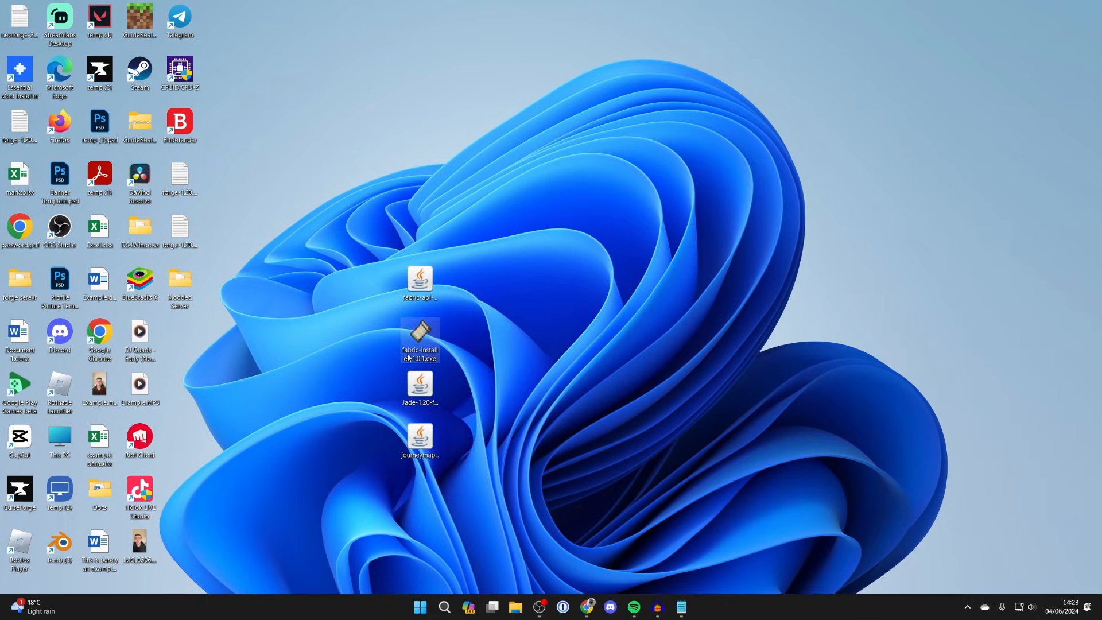
- Run the Fabric installer from the desktop and choose Minecraft version 1.20.1
click(419, 340)
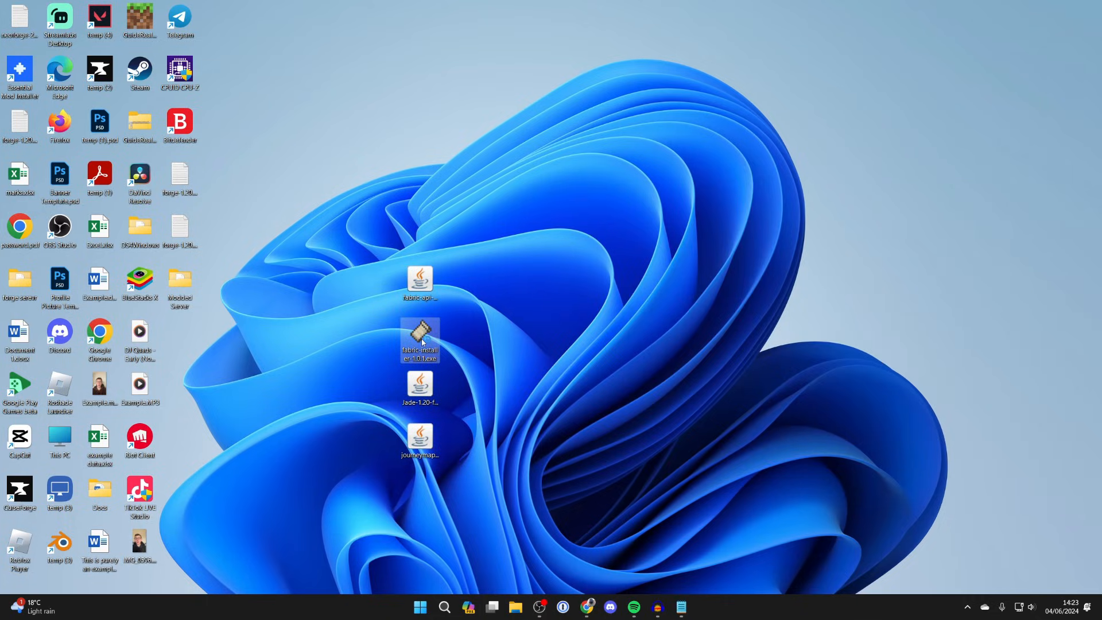
double_click(419, 340)
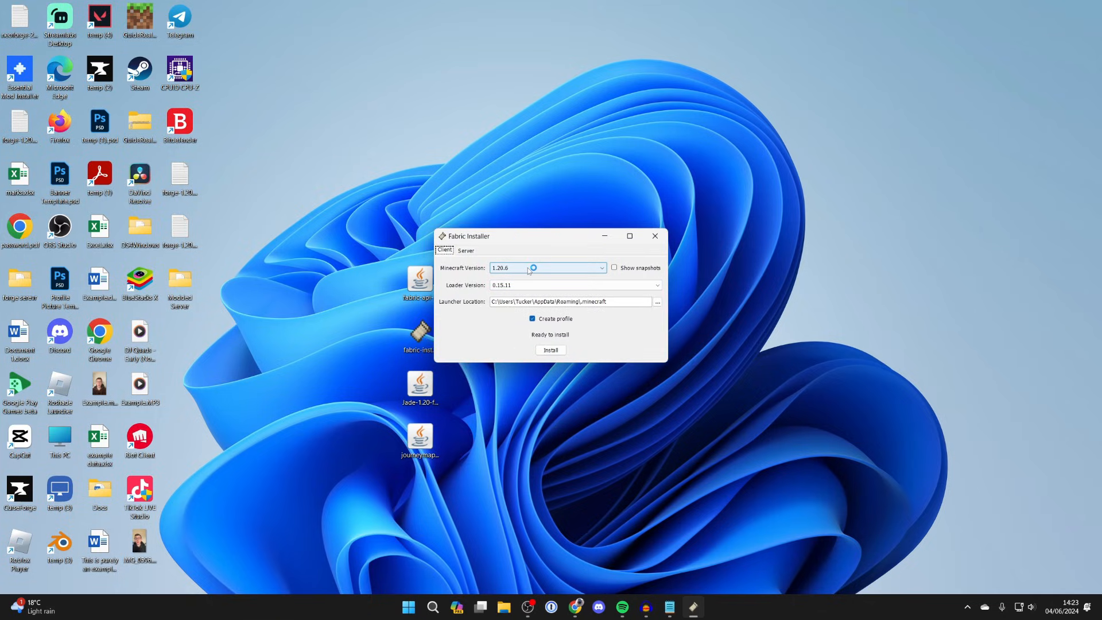
click(600, 267)
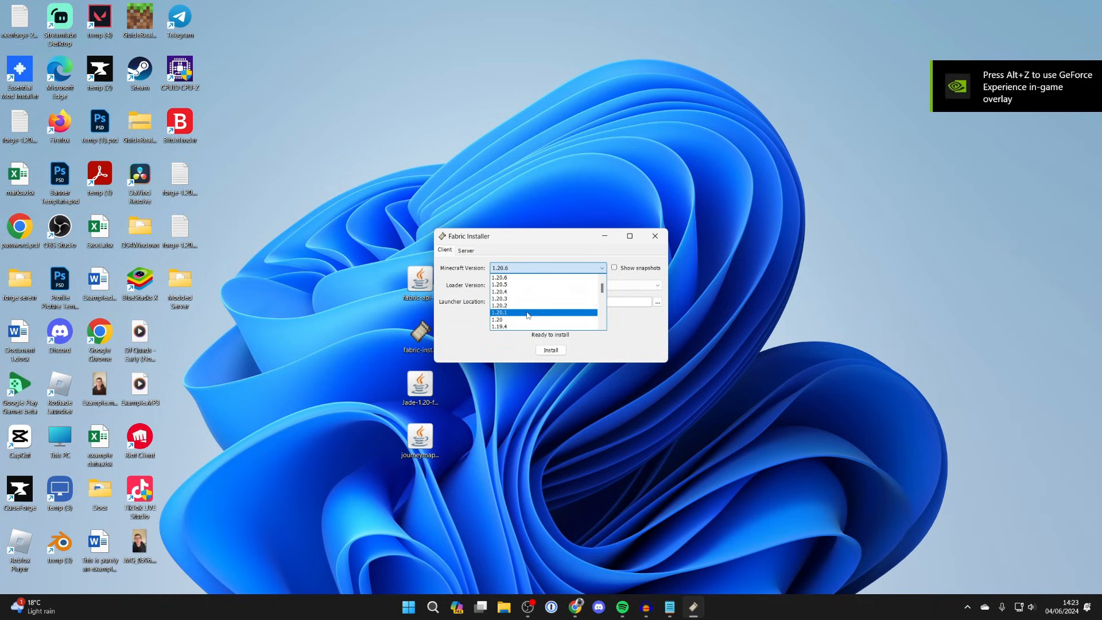
click(527, 312)
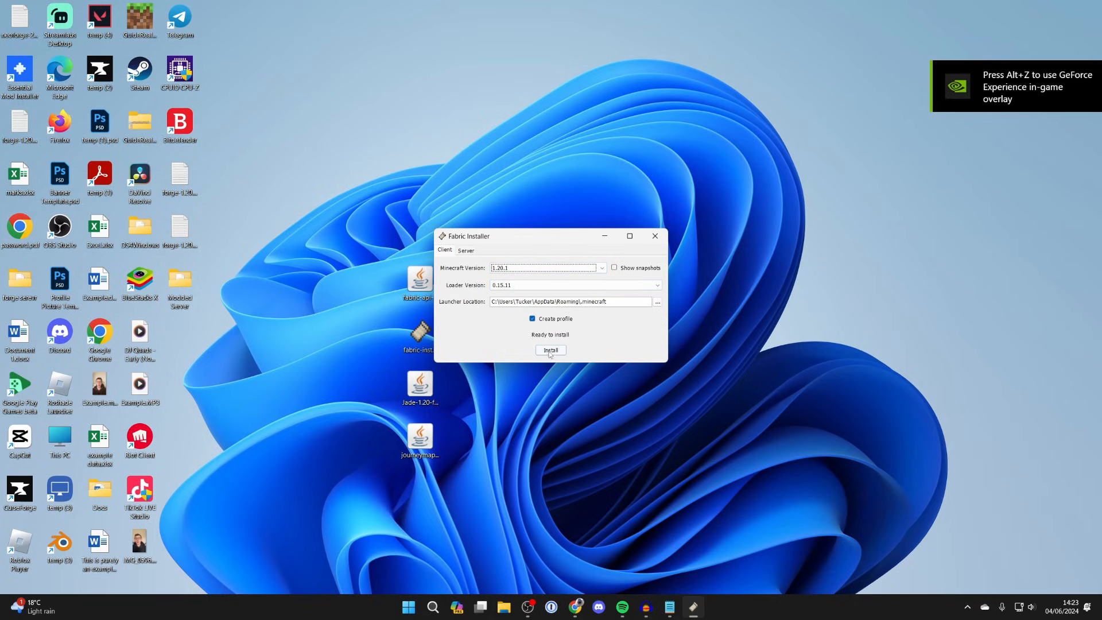
- Install Fabric Loader 0.15.11 with a launcher profile, confirm success and close the installer
click(550, 350)
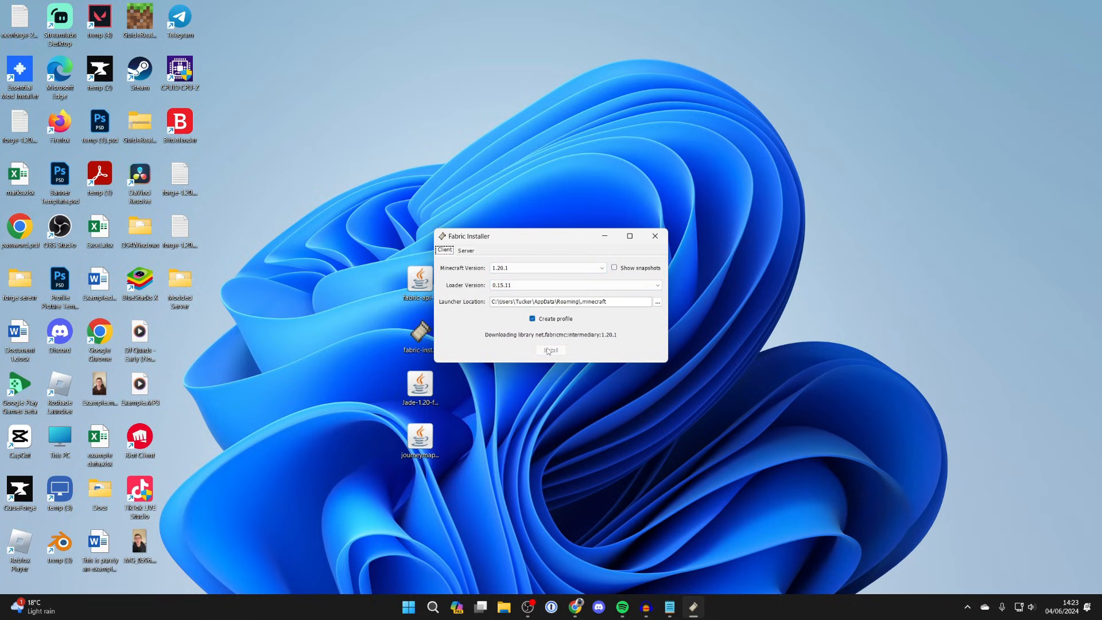
click(549, 350)
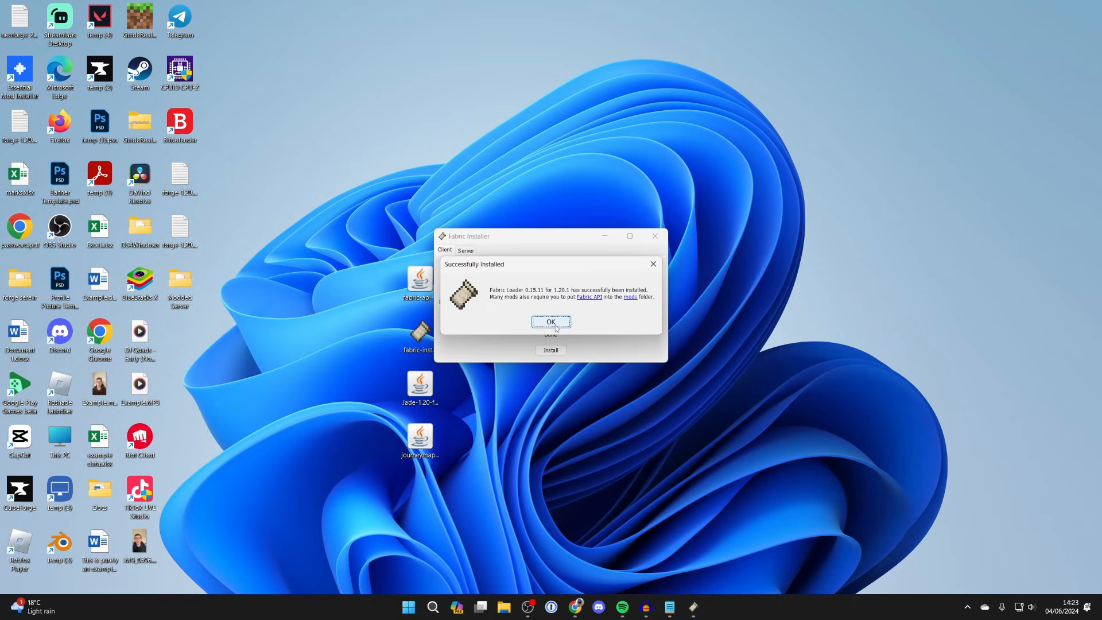
click(551, 322)
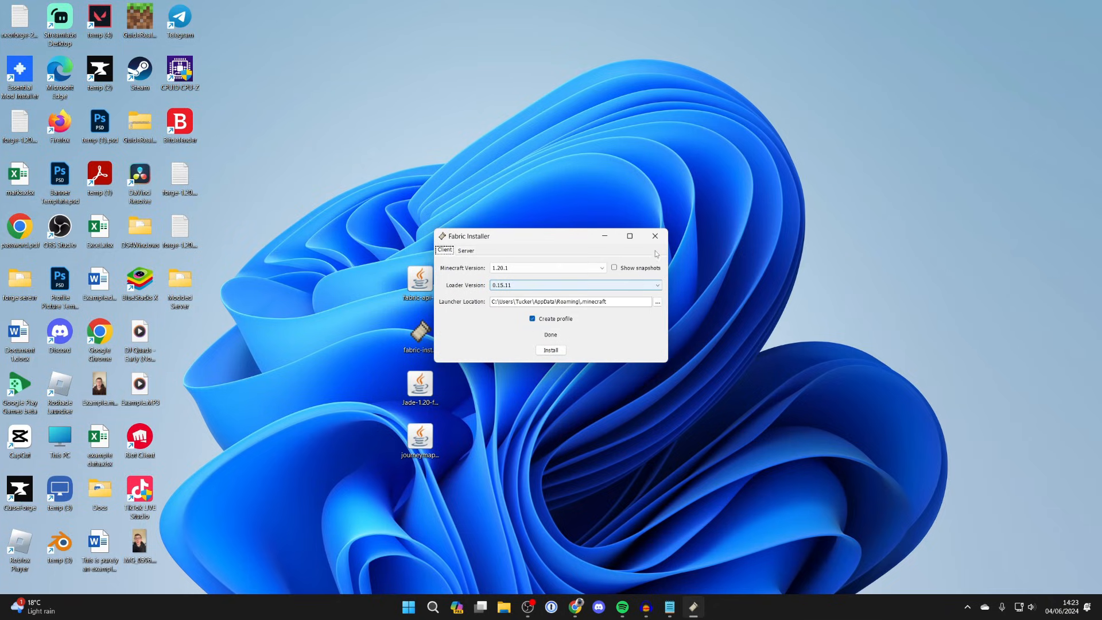
click(653, 235)
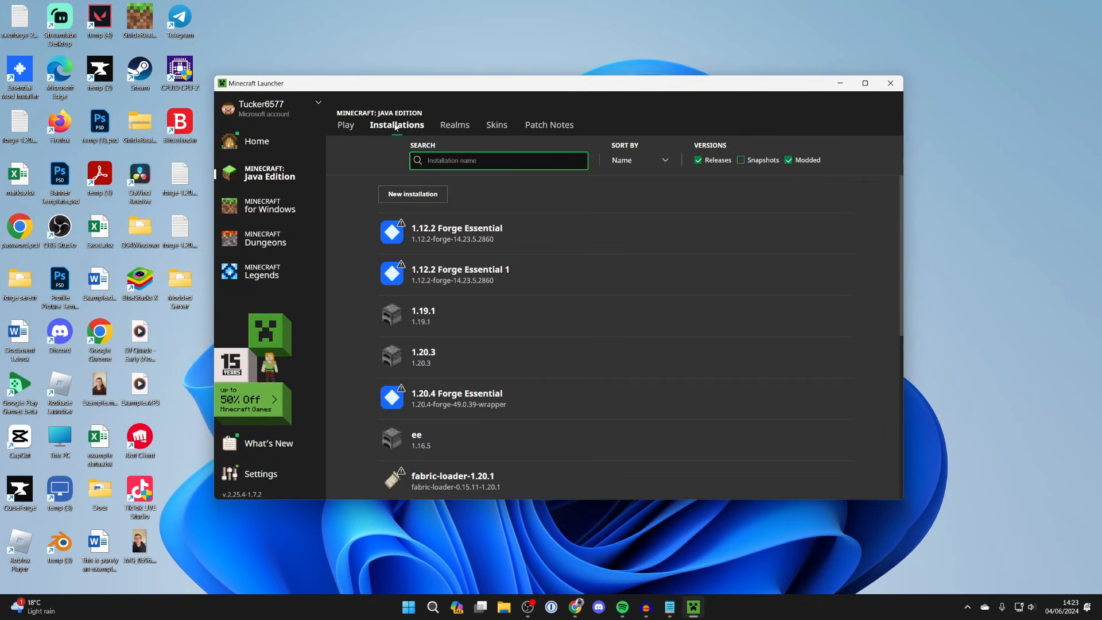
- Open the fabric-loader-1.20.1 installation's .minecraft game folder from the Installations tab
scroll(down, 3)
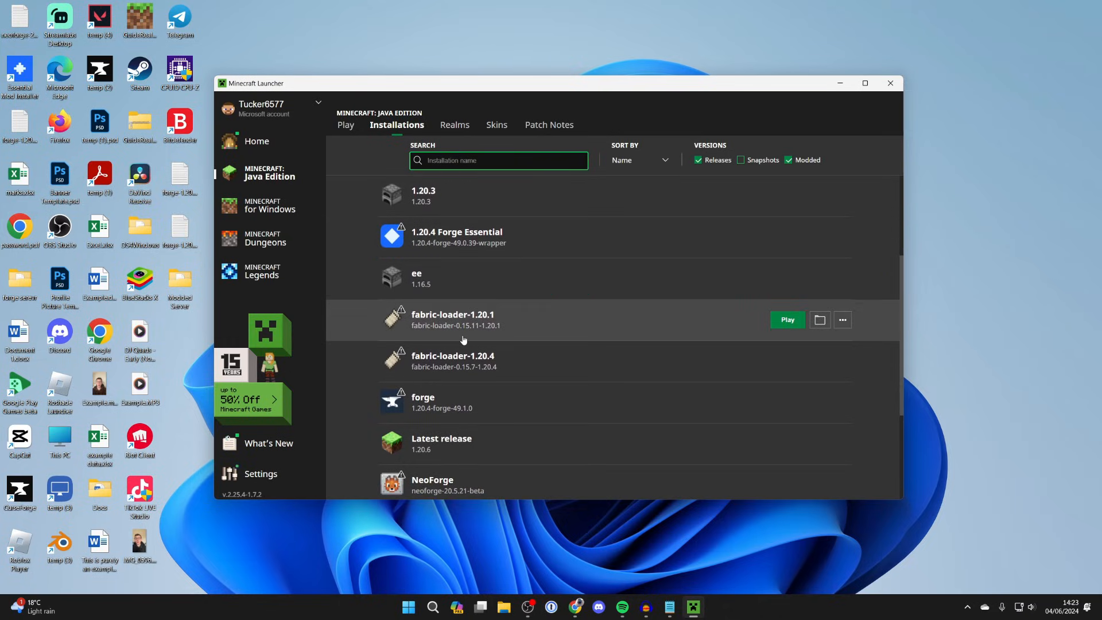
mouse_move(458, 325)
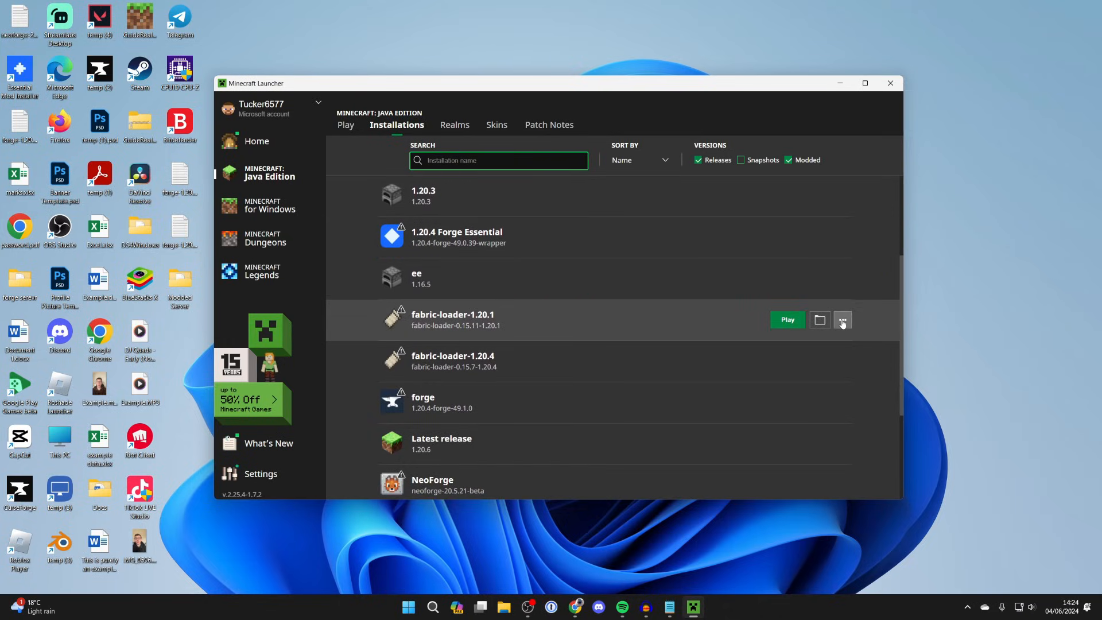
mouse_move(818, 321)
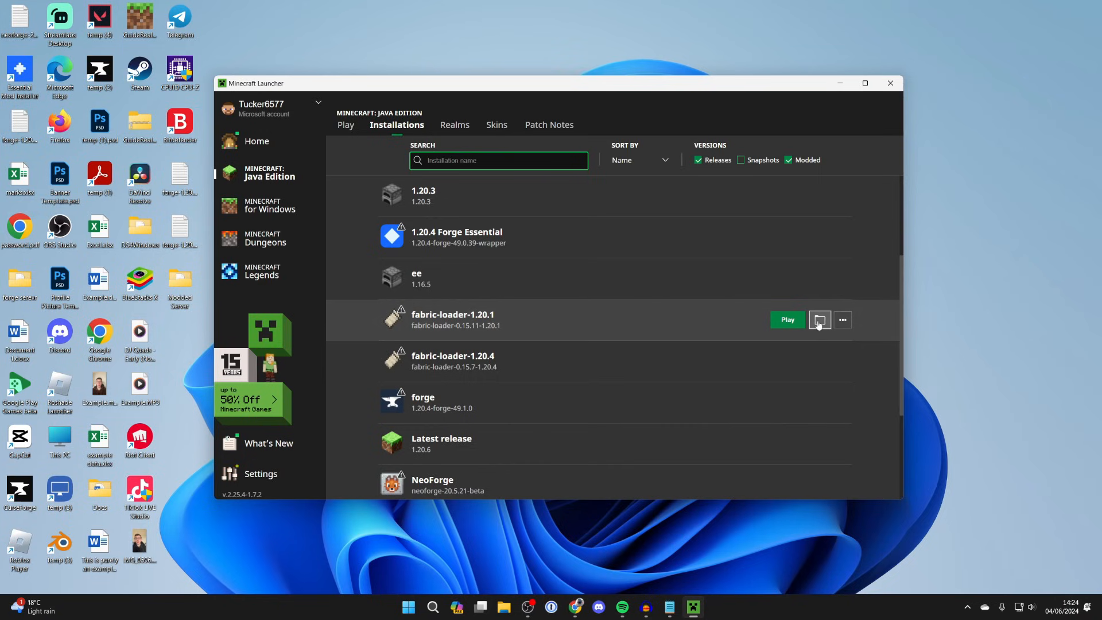
click(820, 320)
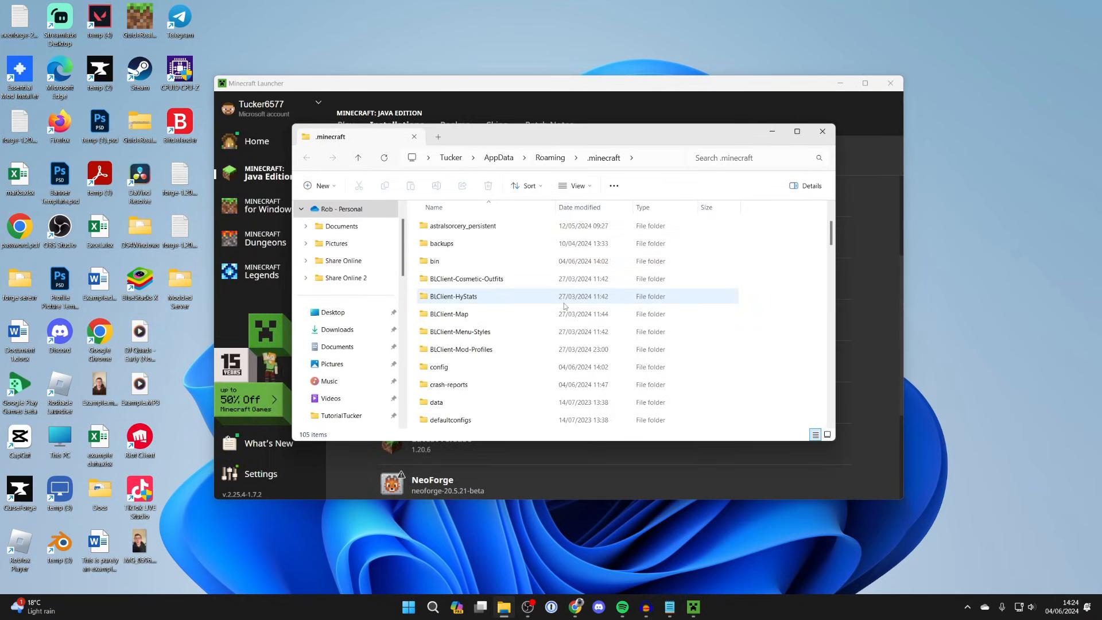
- Delete the old Forge jars in the mods folder and drop in the Fabric API, Jade and JourneyMap jars
scroll(down, 3)
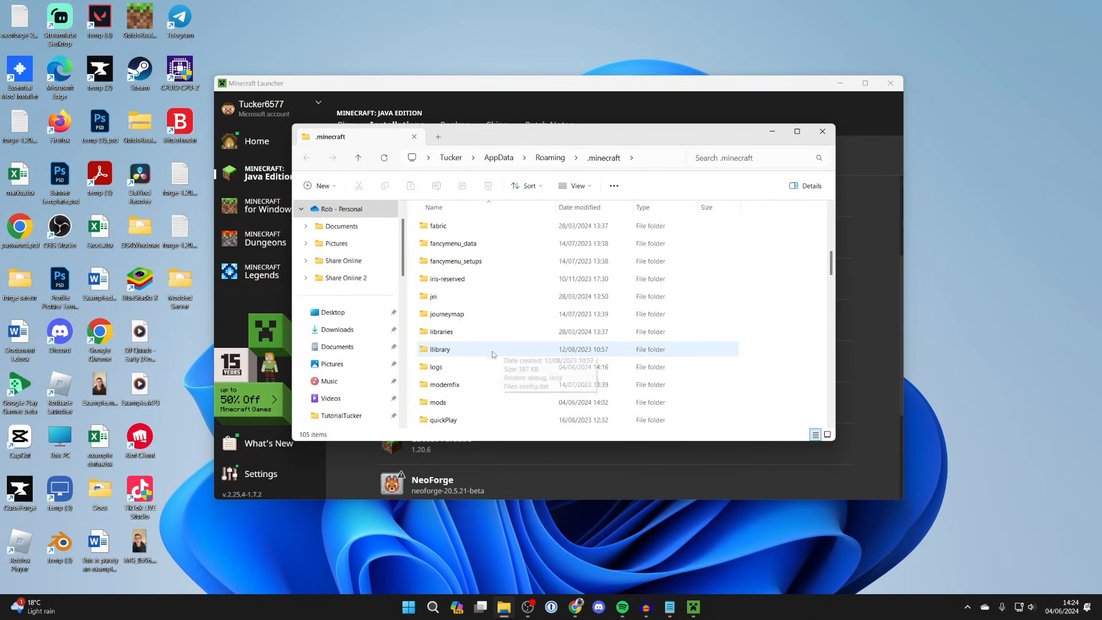
double_click(437, 401)
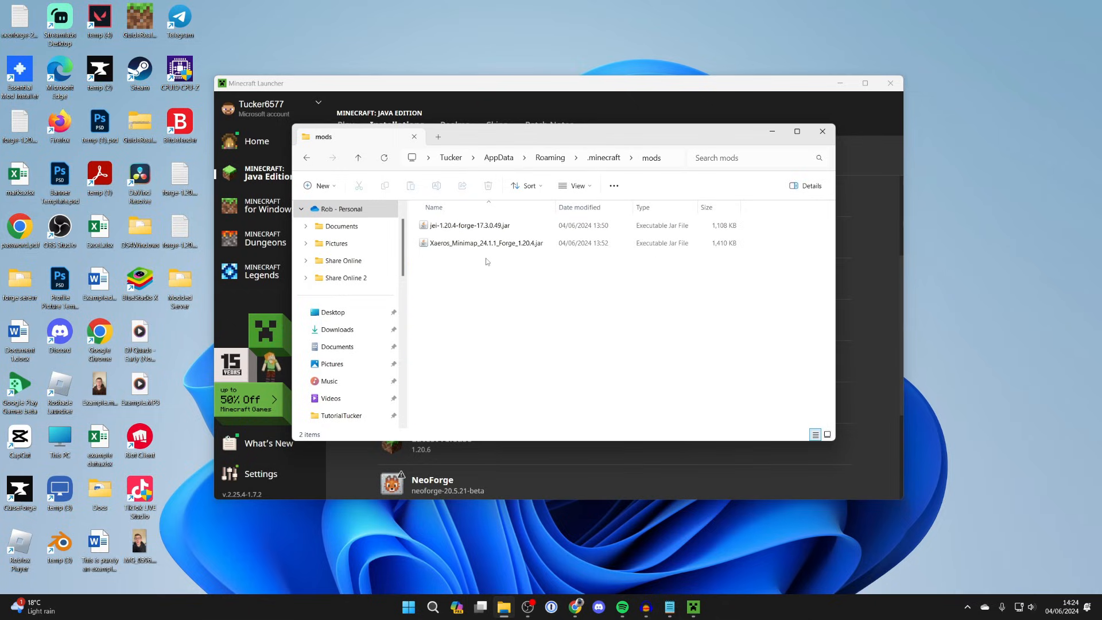
key(ctrl+a)
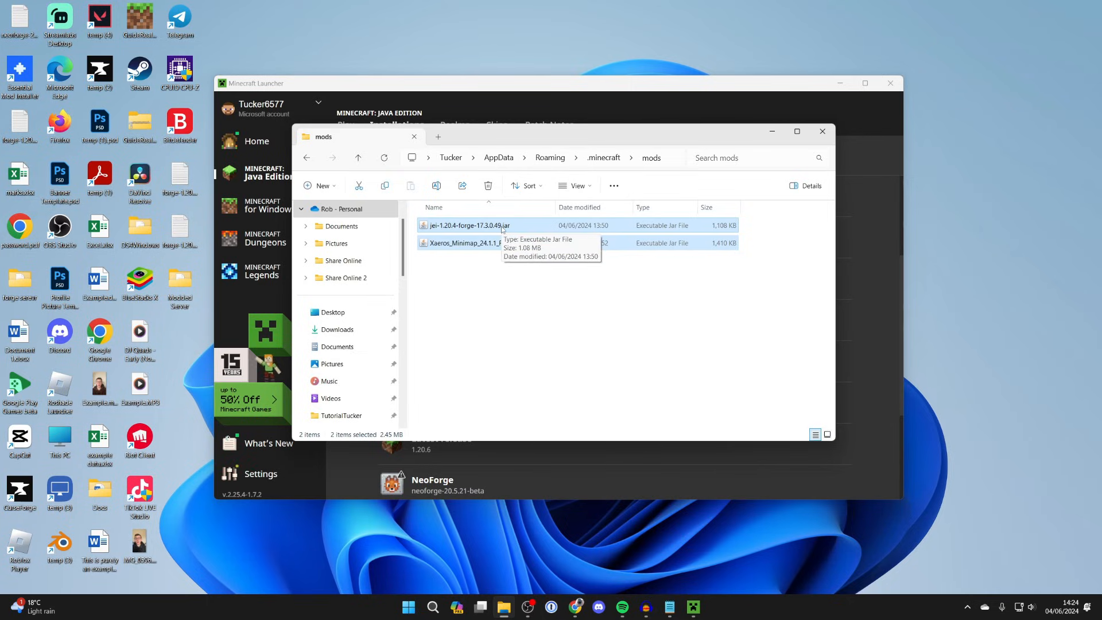
click(821, 131)
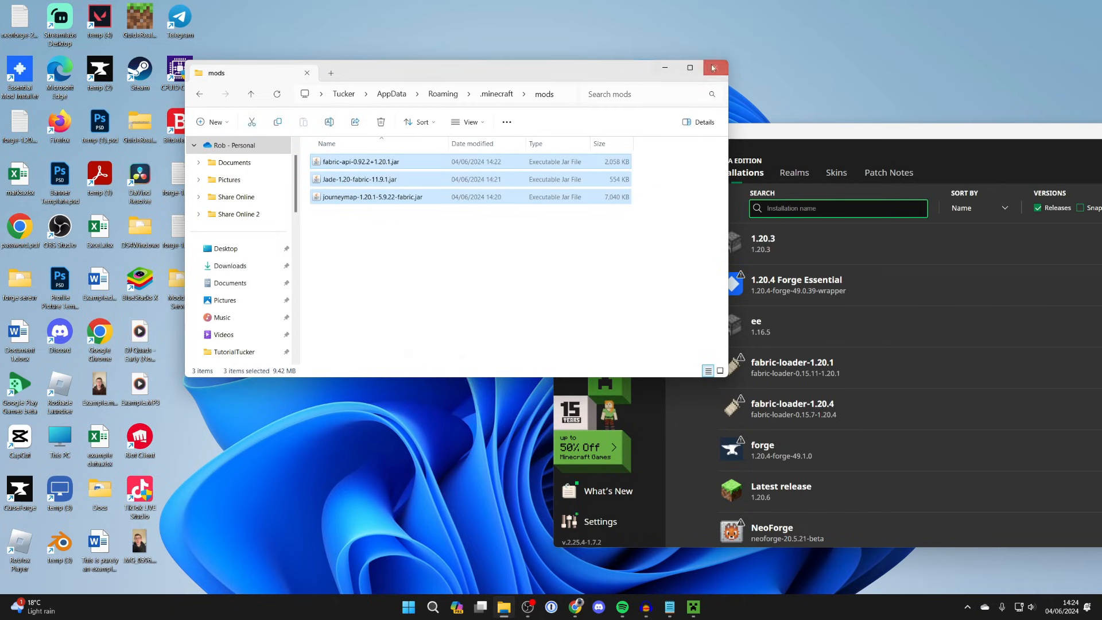
click(714, 68)
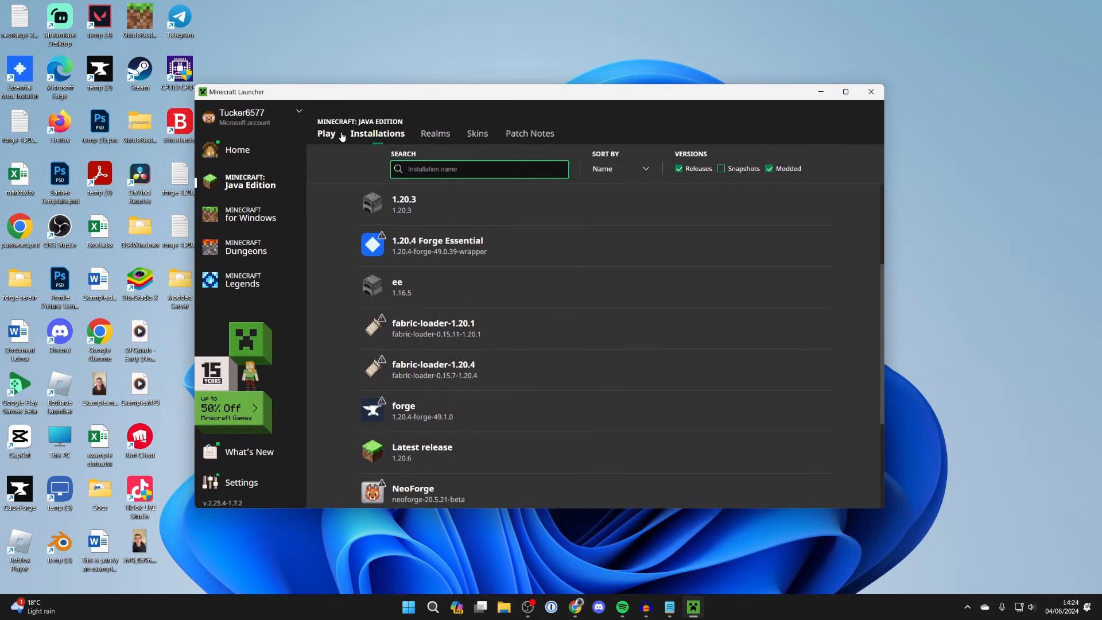
- Select fabric-loader-1.20.1 on the Play page, accept the modded warning and launch
click(325, 133)
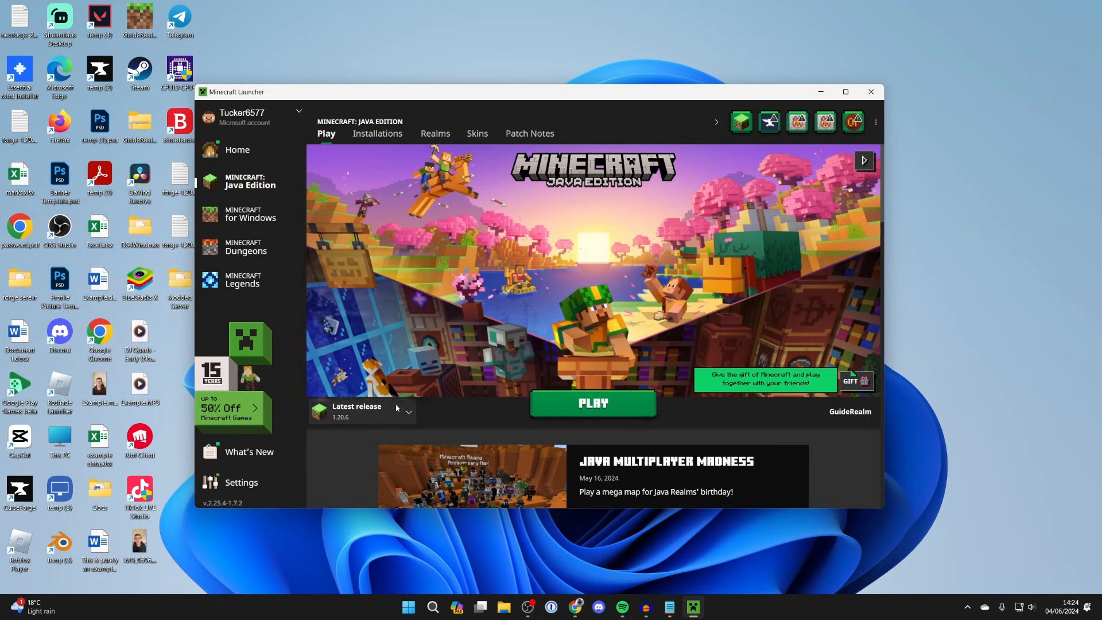
click(406, 411)
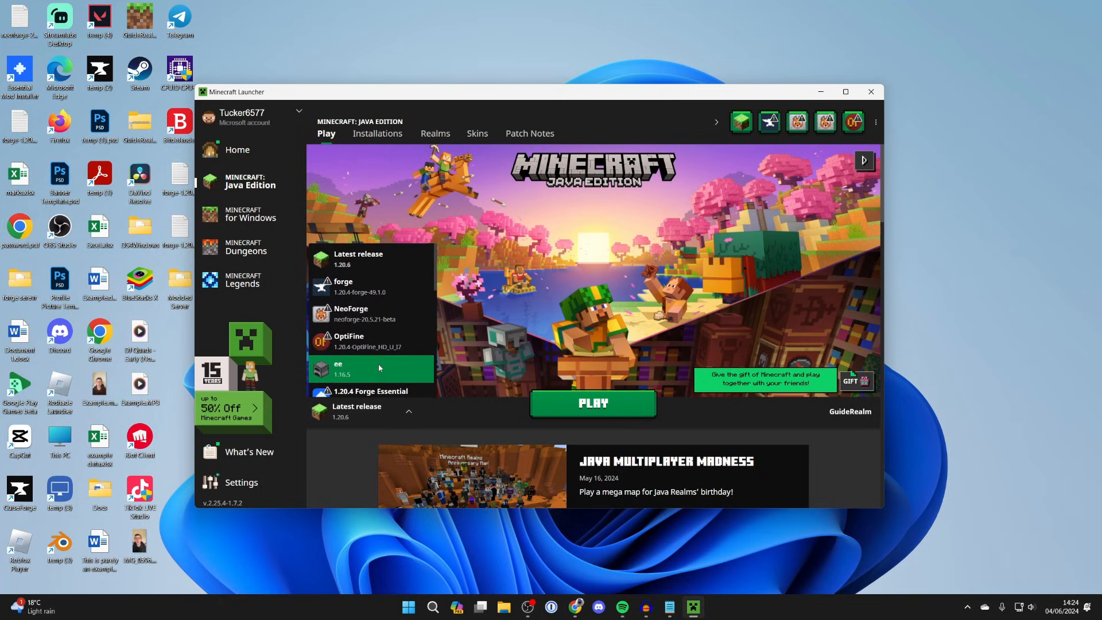
scroll(down, 3)
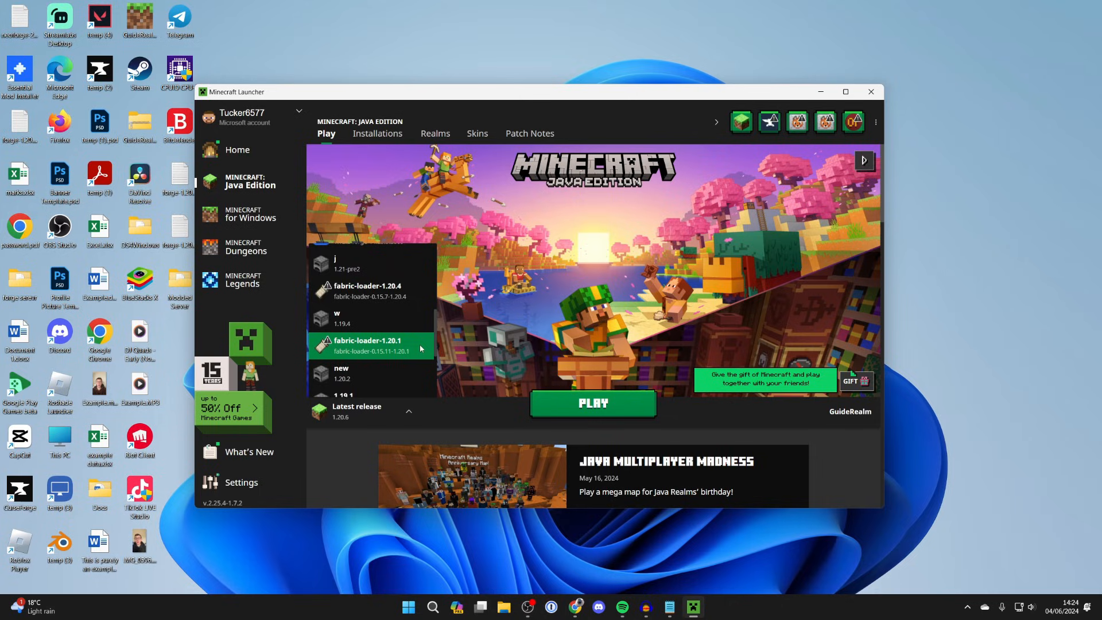
click(593, 403)
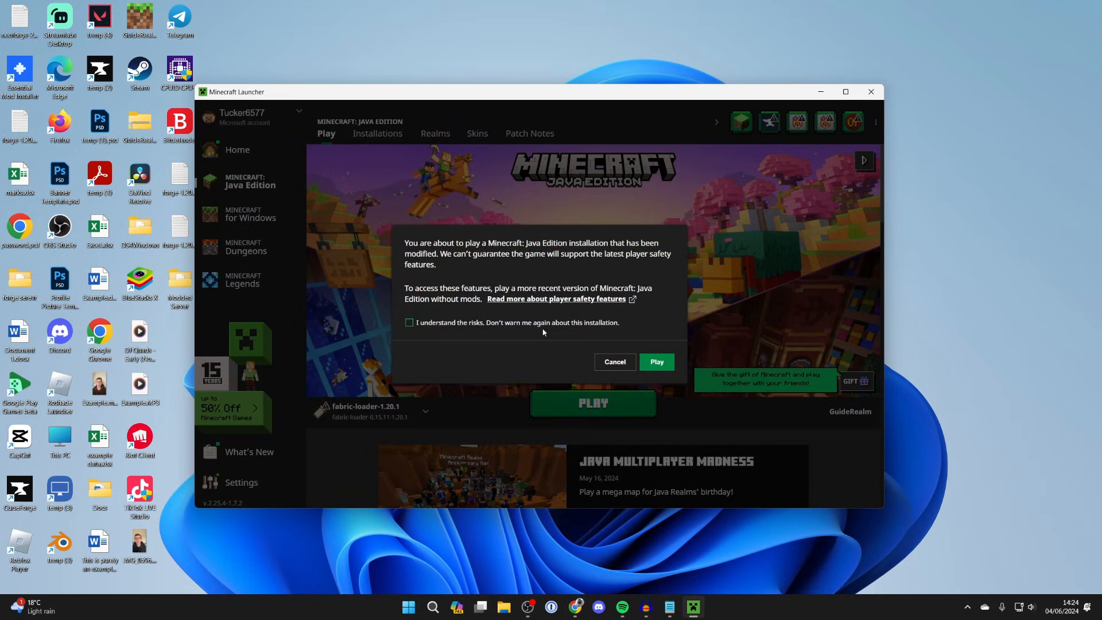
click(655, 361)
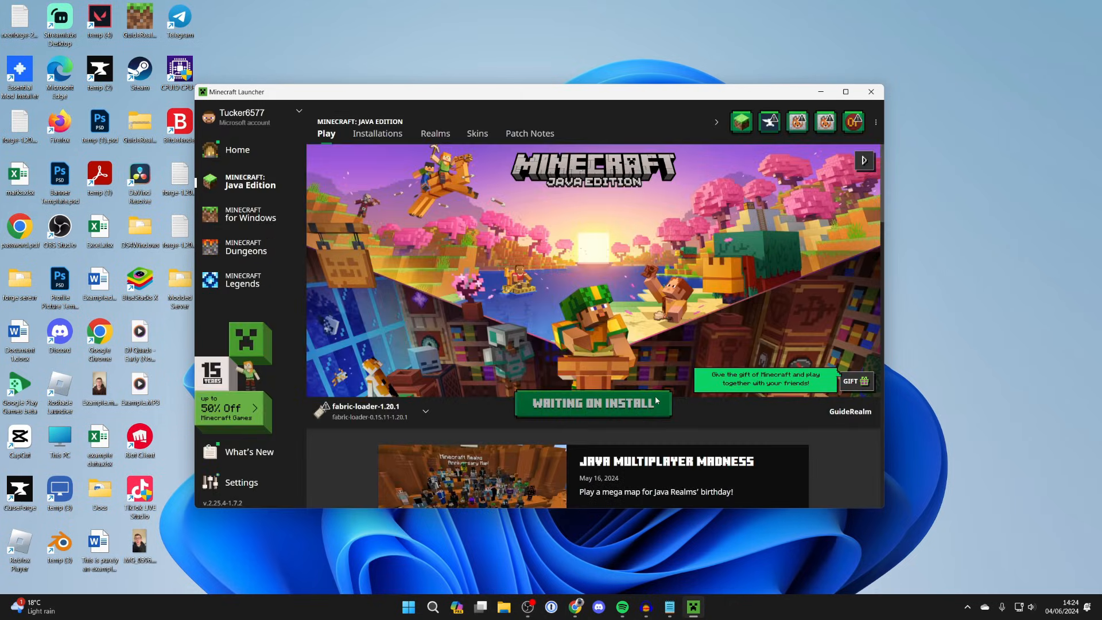
click(592, 403)
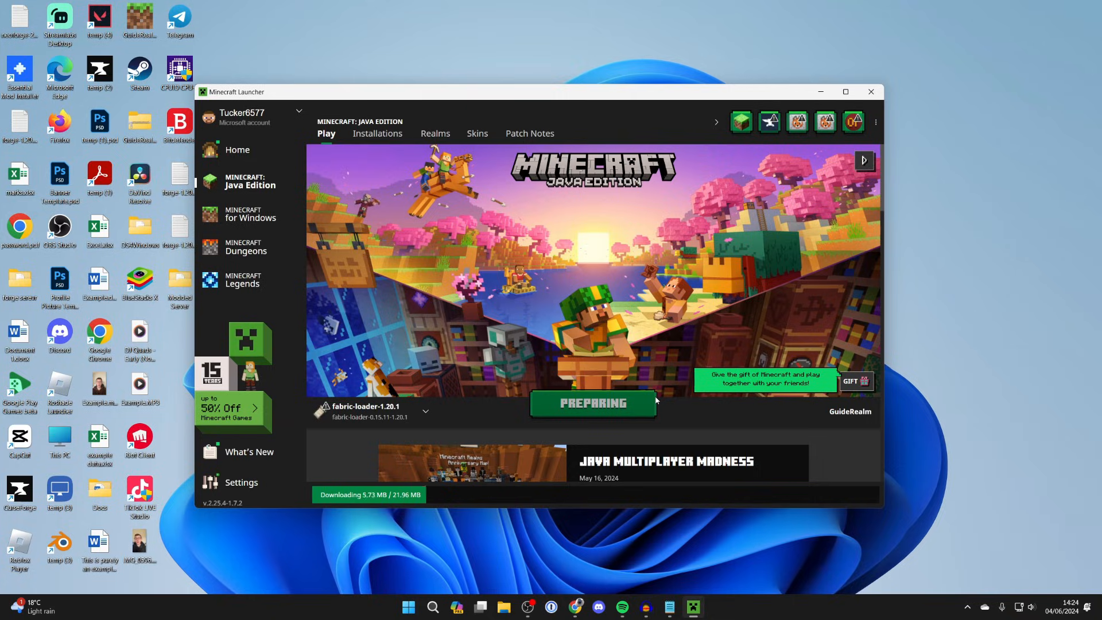
click(593, 403)
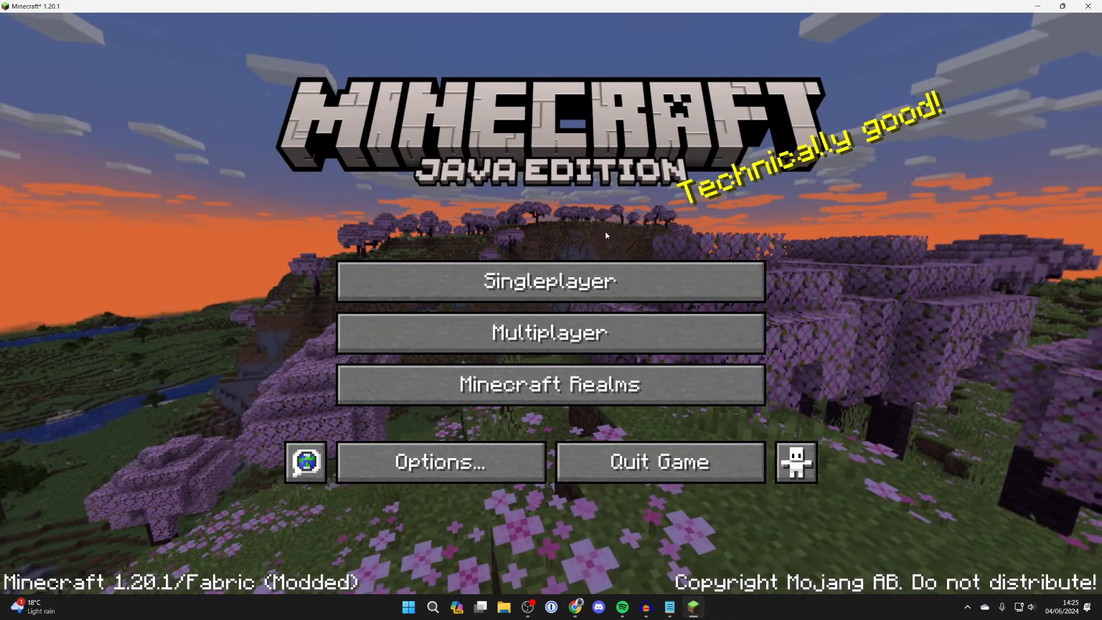
- Load a singleplayer world, view the JourneyMap full map with J, then return to the world
click(550, 280)
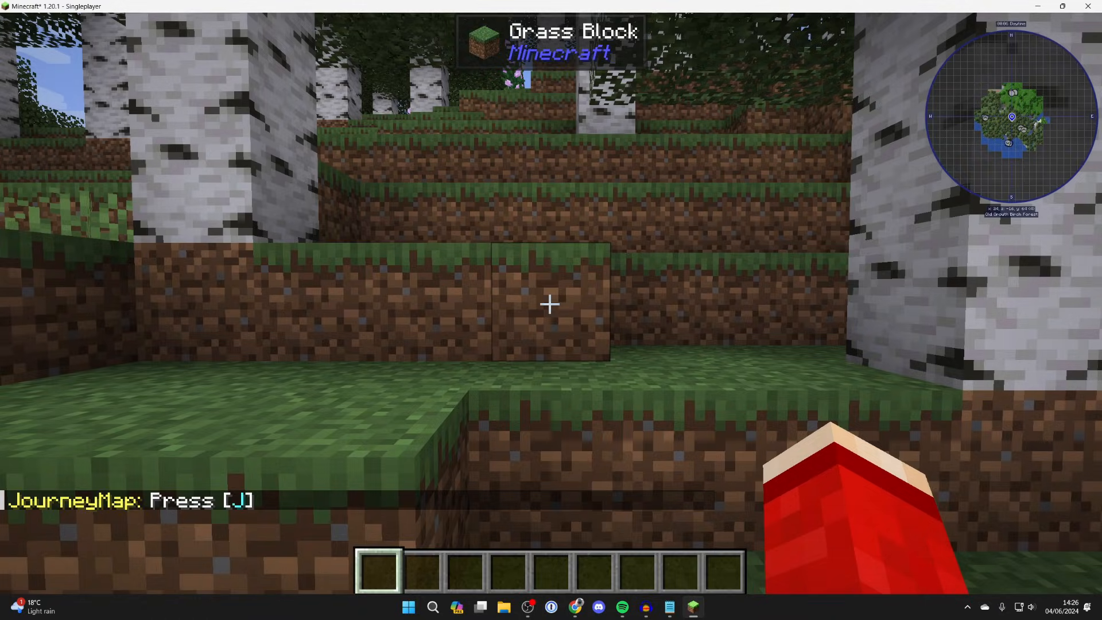
key(j)
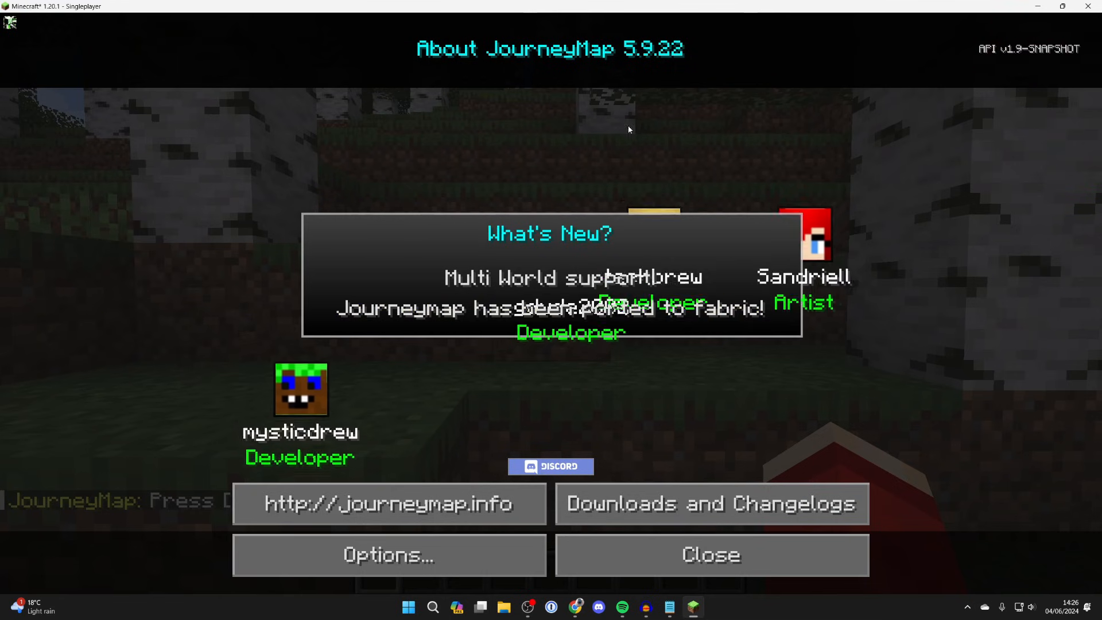
click(388, 554)
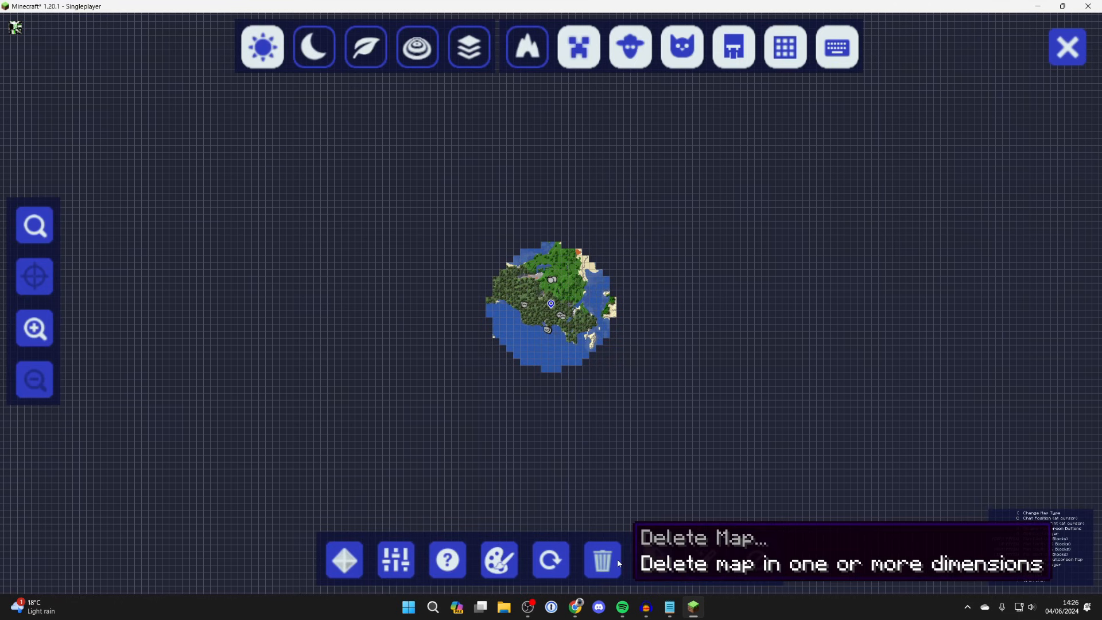
click(1066, 47)
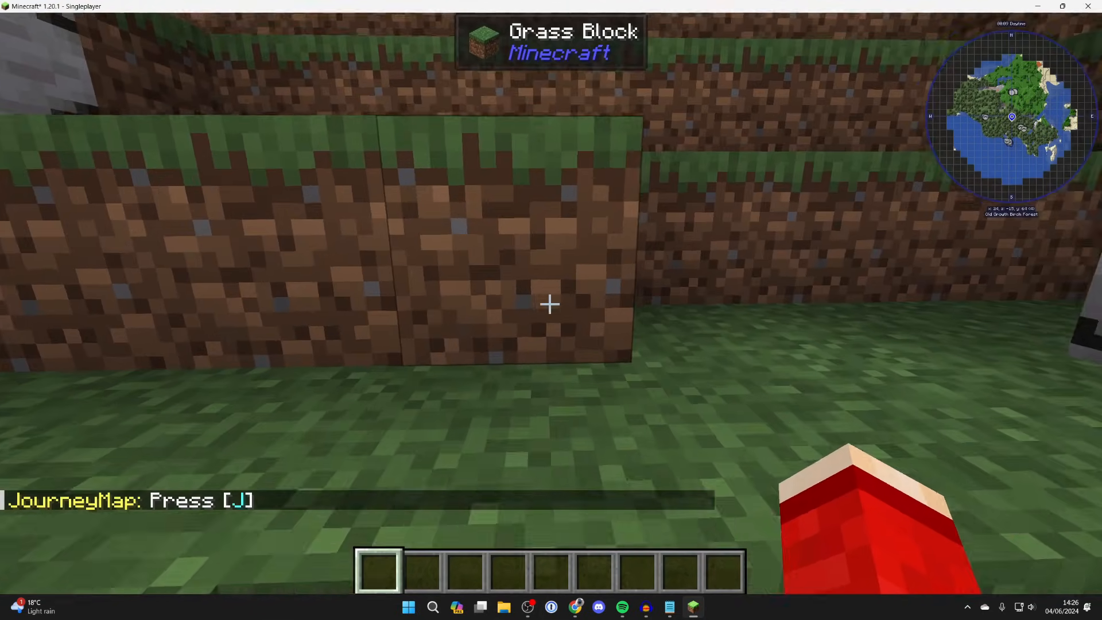
mouse_move(549, 303)
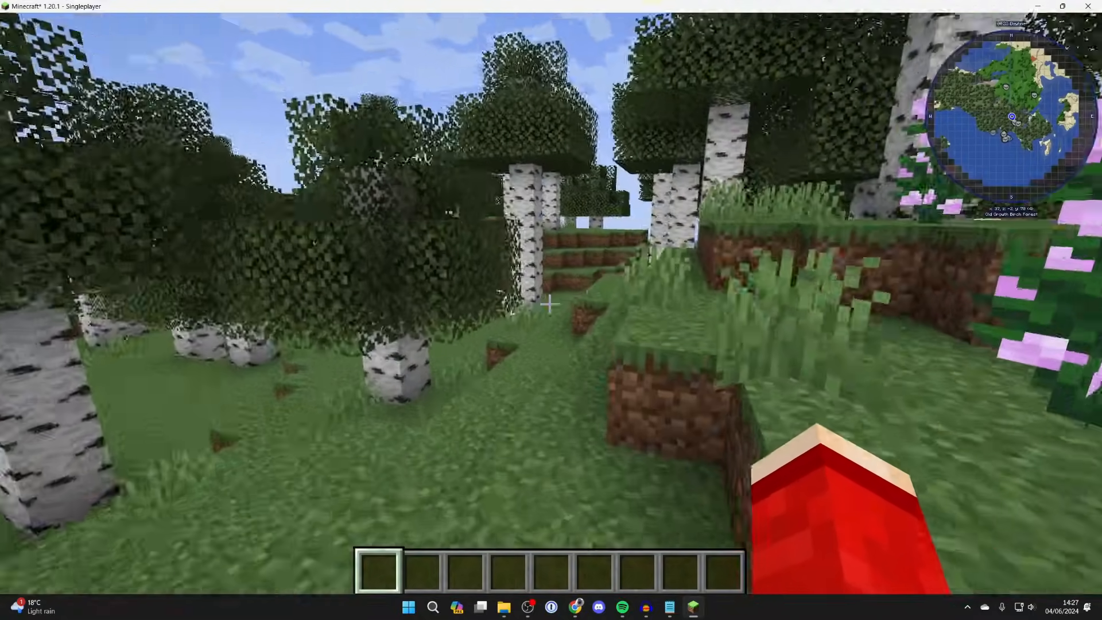
mouse_move(551, 305)
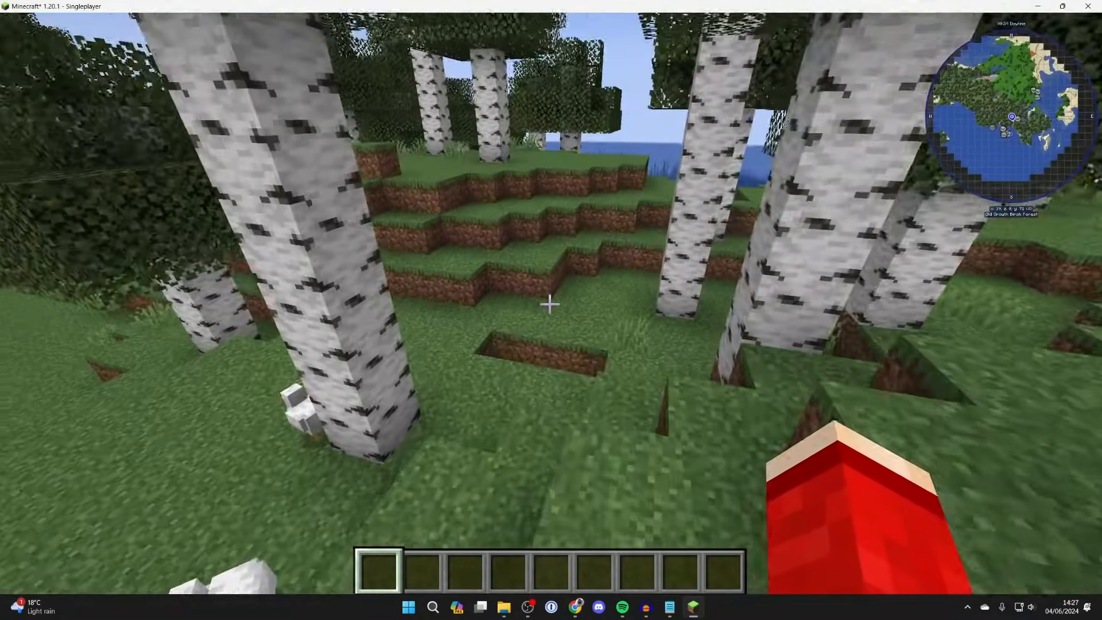